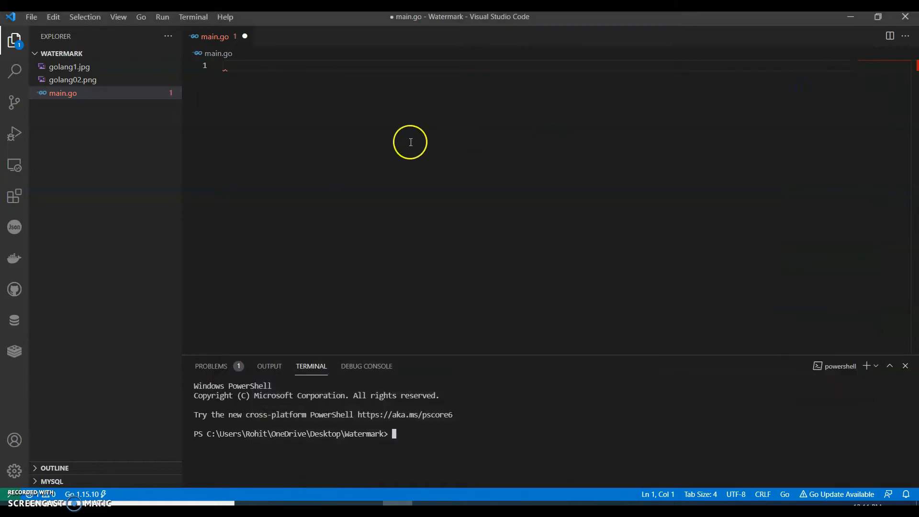
- Write 'package main' and an empty 'func main() {}' in main.go
type("package main")
type("func main")
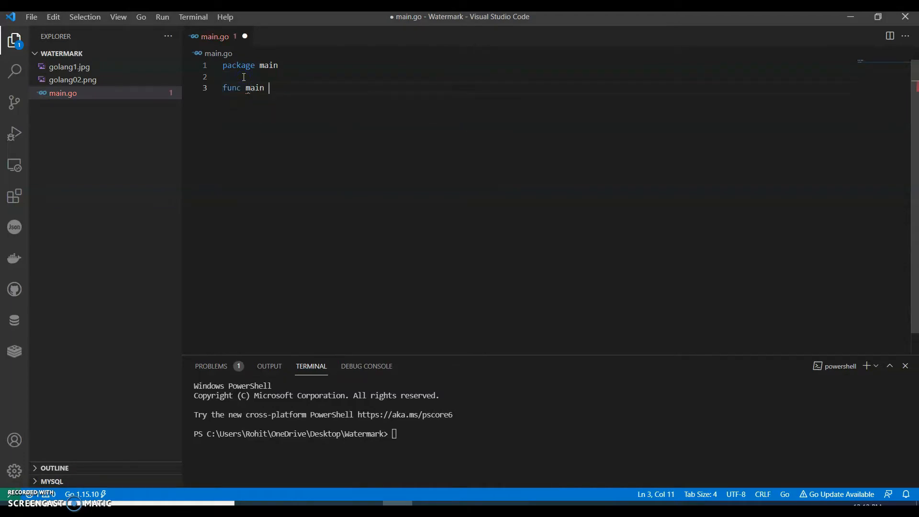
type("()")
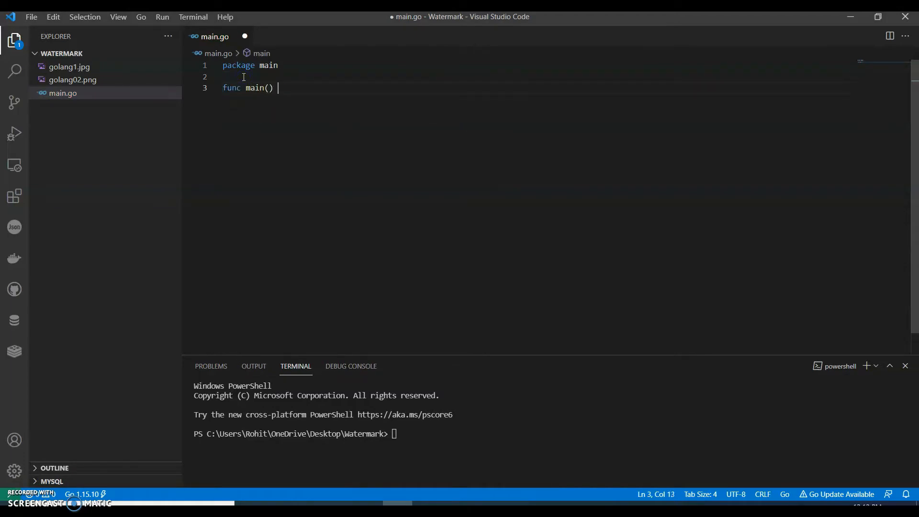
type("{")
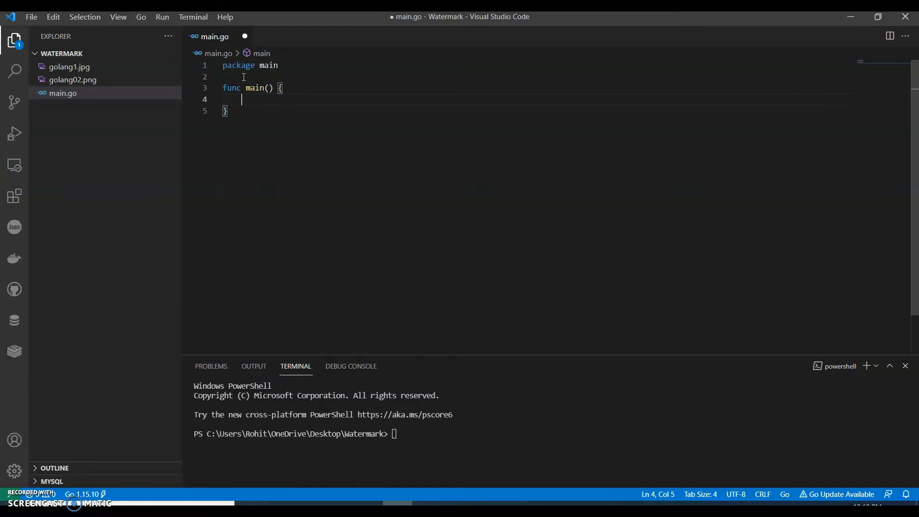
- Add 'image1, err := os.Open("golang1.jpg")' as the first line of main
type("image1")
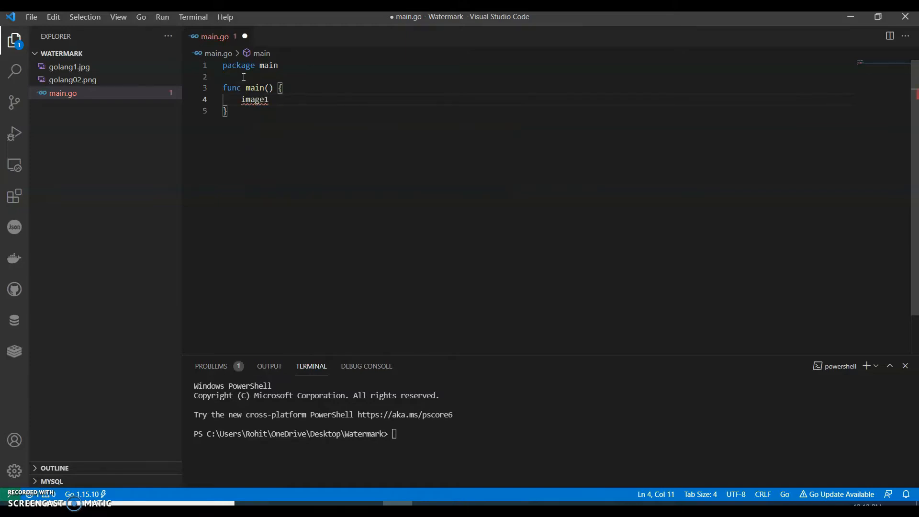
type(", err := os")
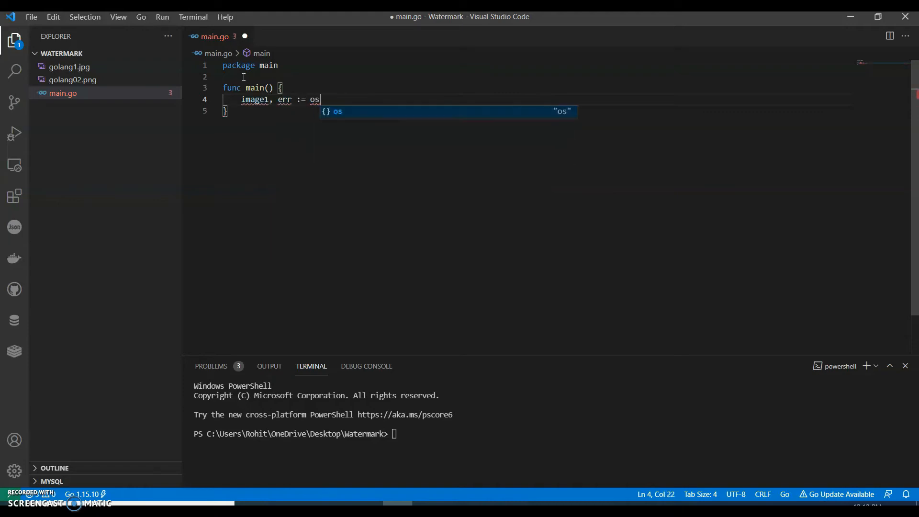
type(".Open")
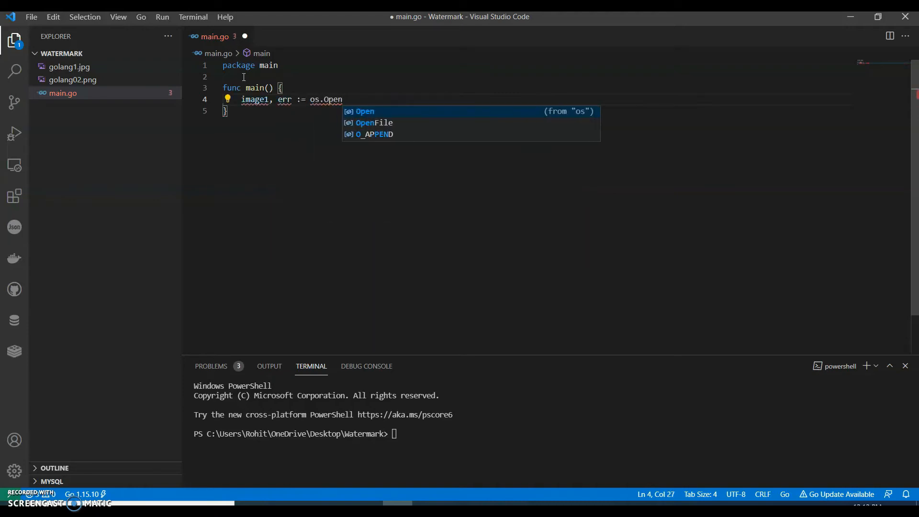
key("Enter")
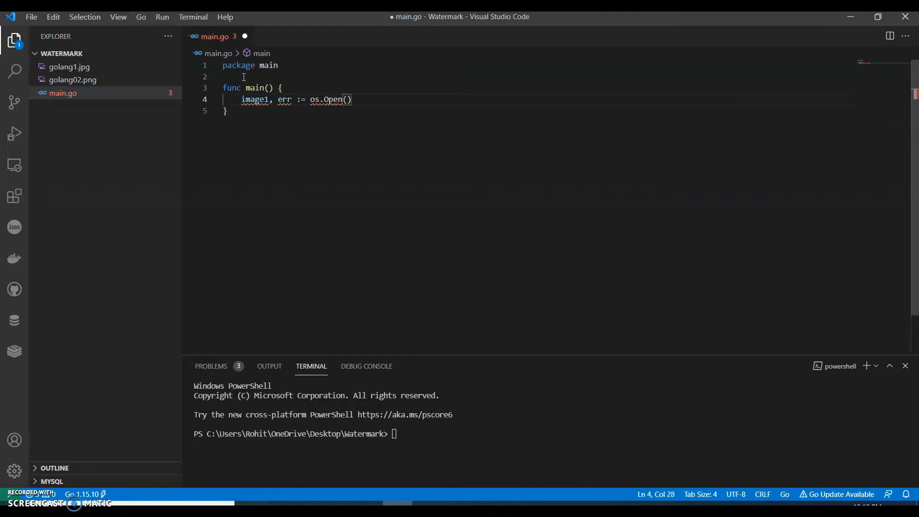
type("\"\"")
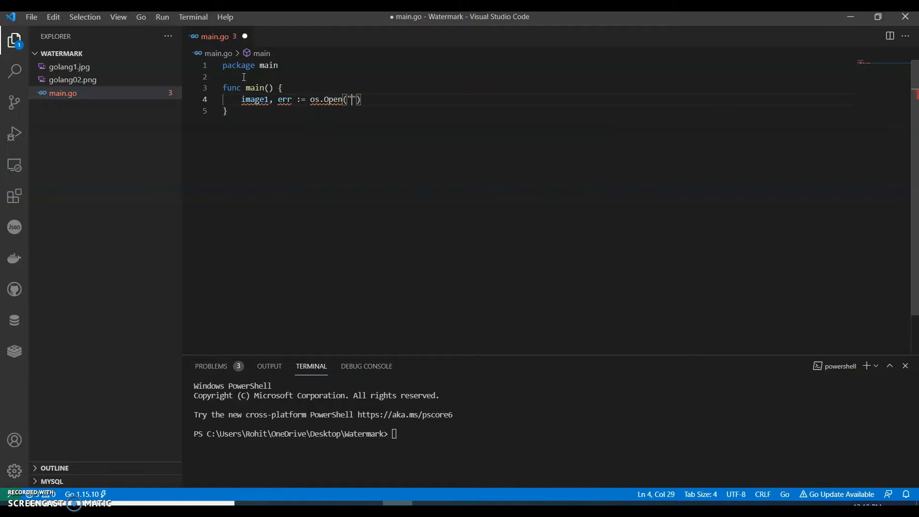
type("golang1.")
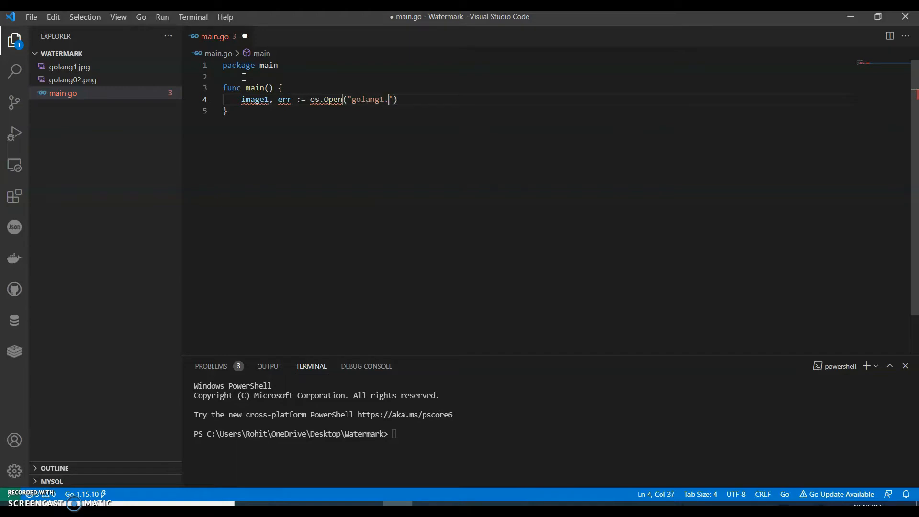
type("jpg")
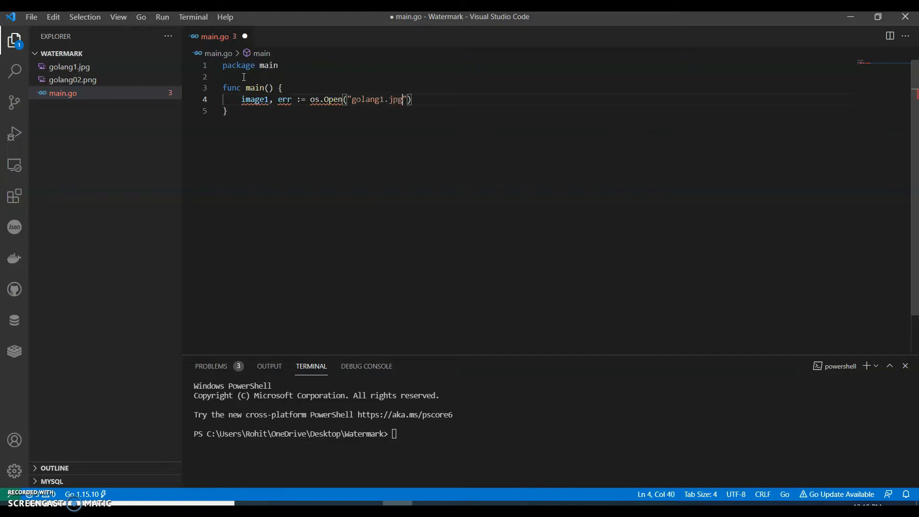
key("Enter")
type("if")
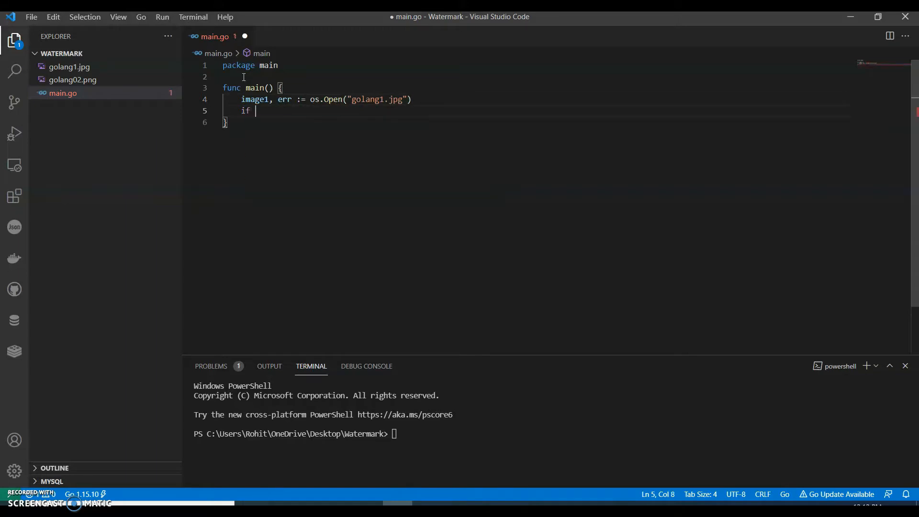
- Add 'if err != nil' calling log.Fatalf("failed to open : %s", err), importing log
type("err !")
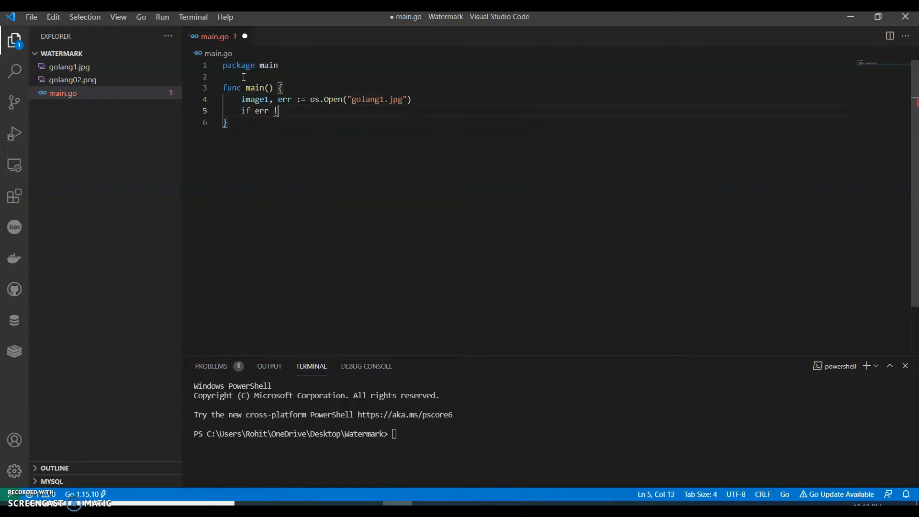
type("= nil")
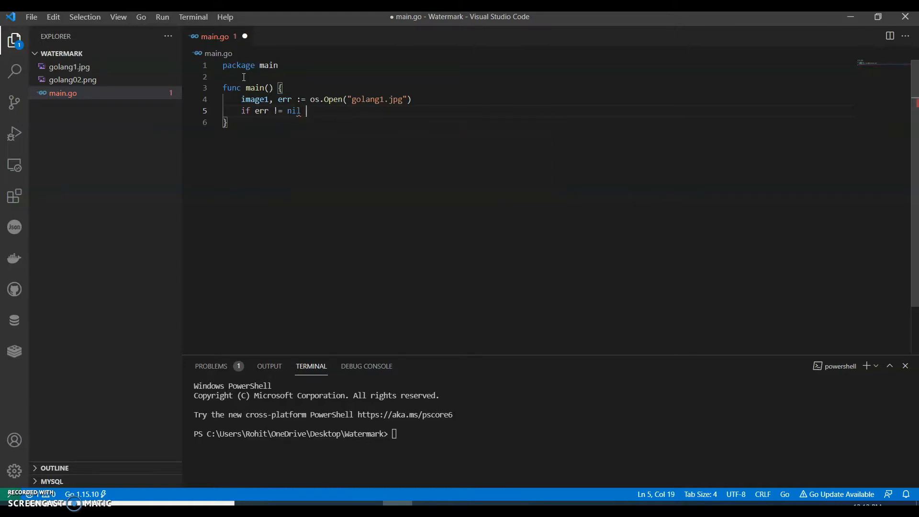
type("log.Fatalf")
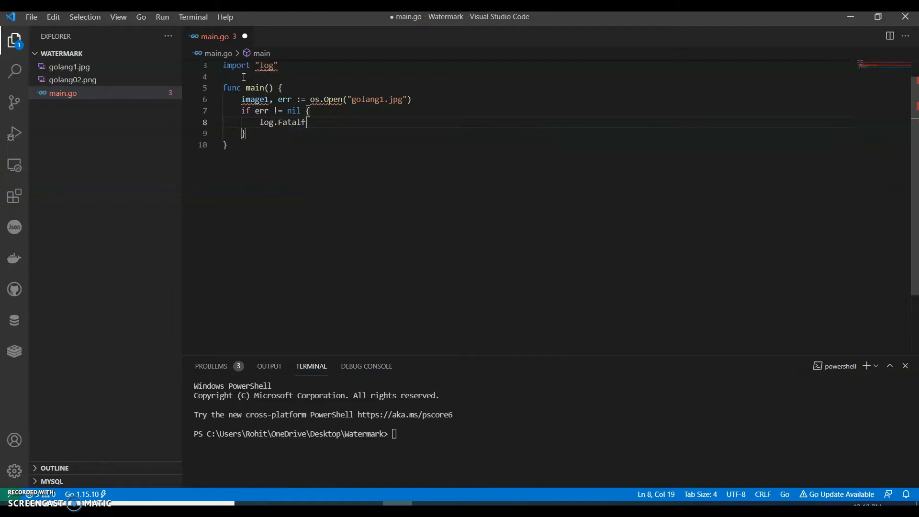
type("(\"fail\")")
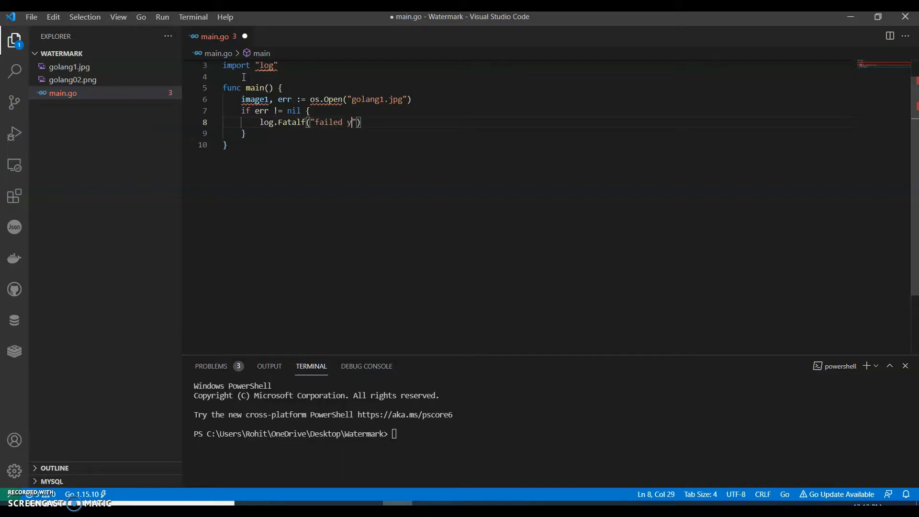
type("o open")
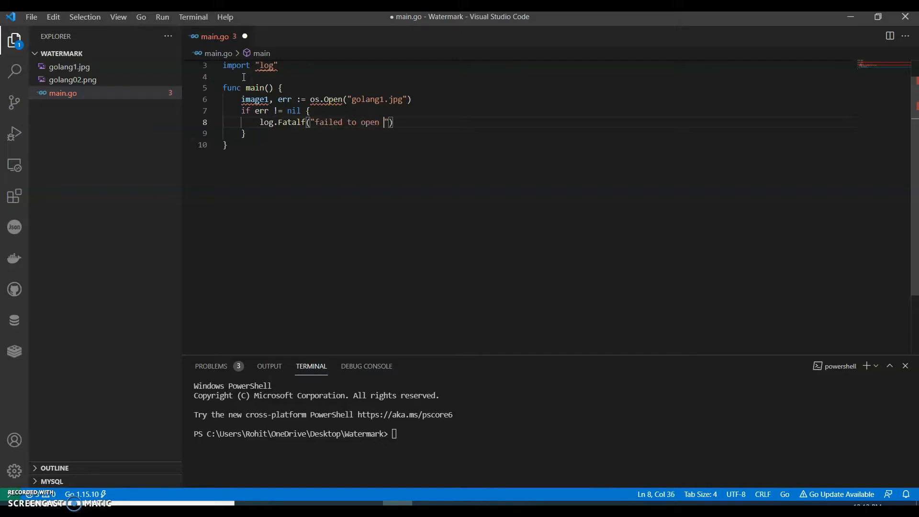
type(":")
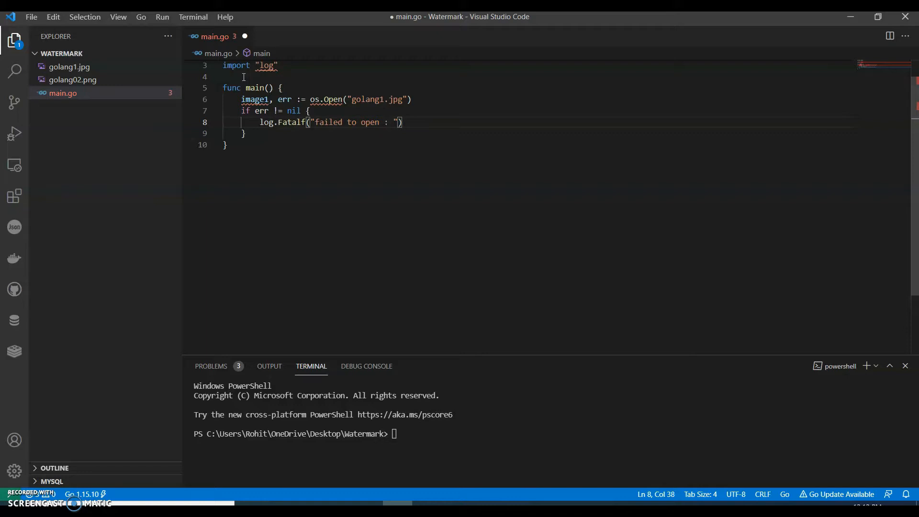
type("%s")
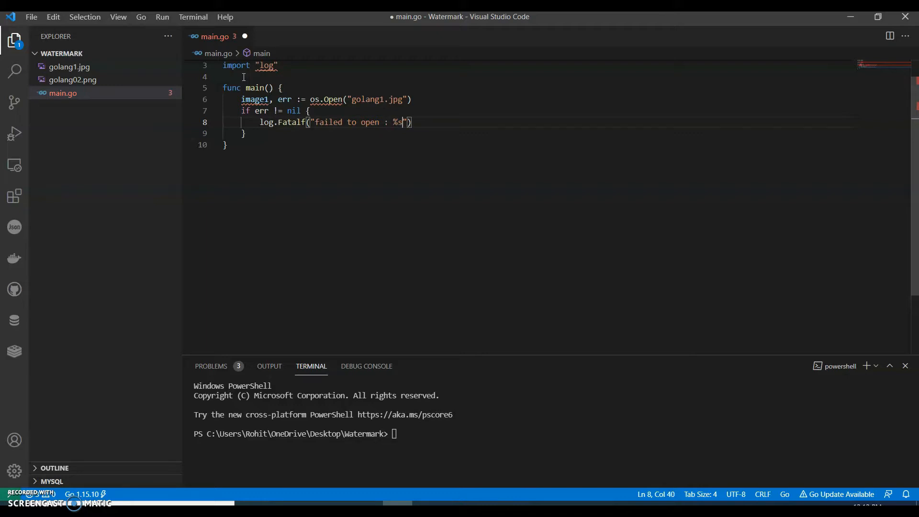
type(", err")
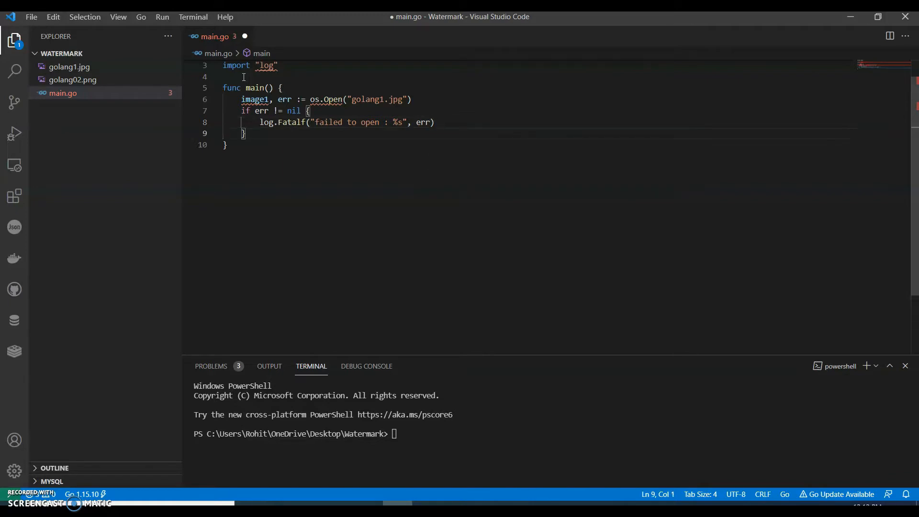
left_click(253, 134)
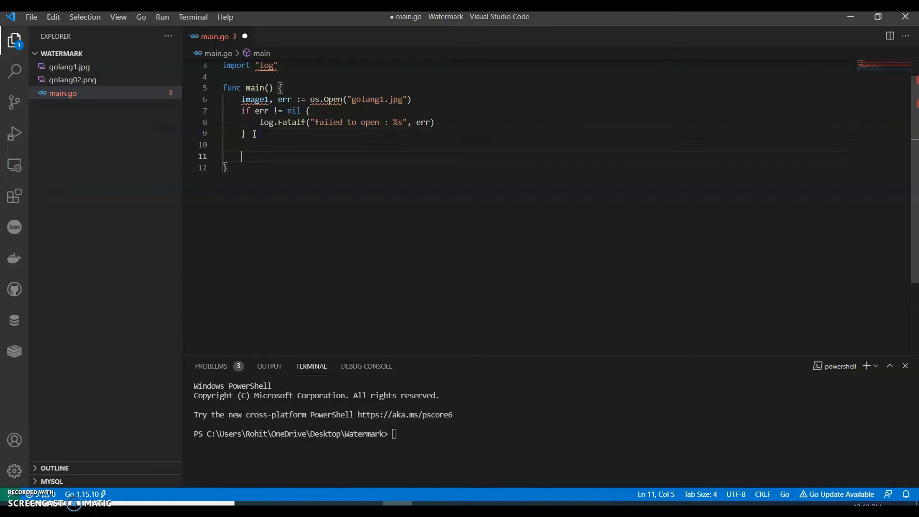
- Add 'first, err := jpeg.Decode(image1)' below the open check
type("first, err")
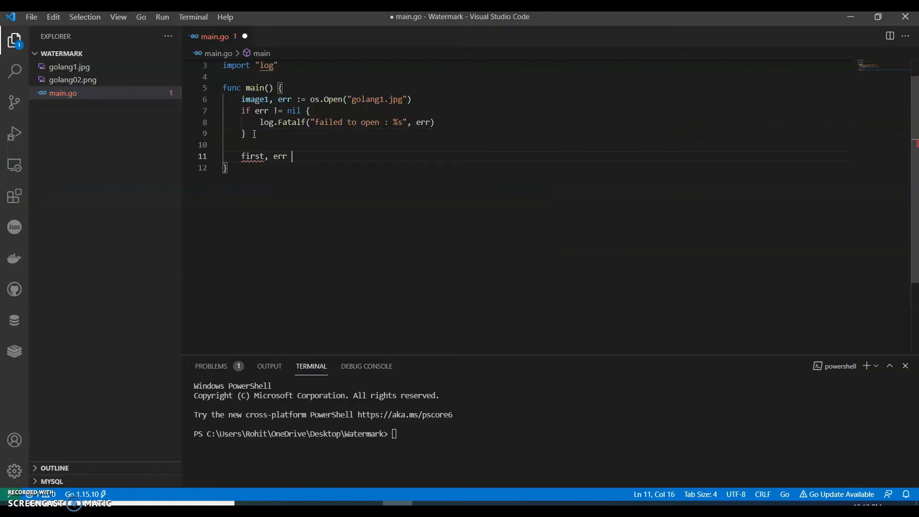
type(":=")
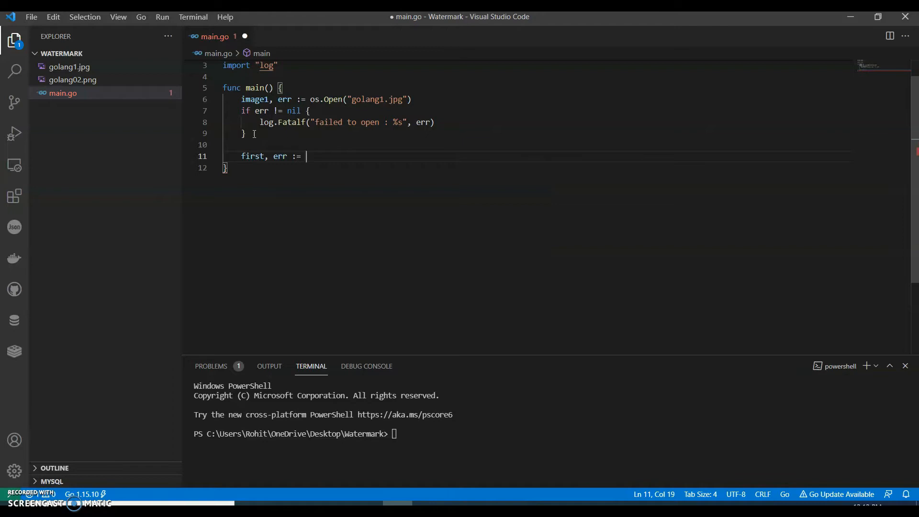
type("jpeg")
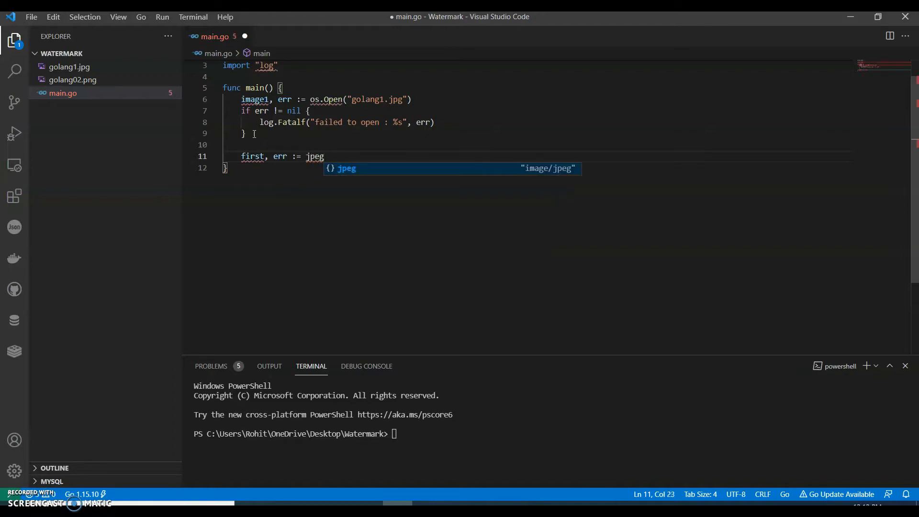
type(".Dec")
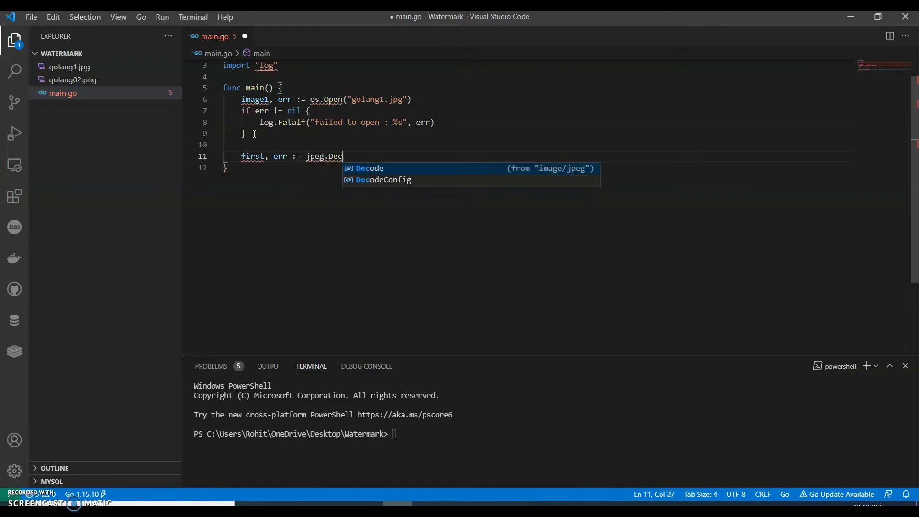
type("ode(i")
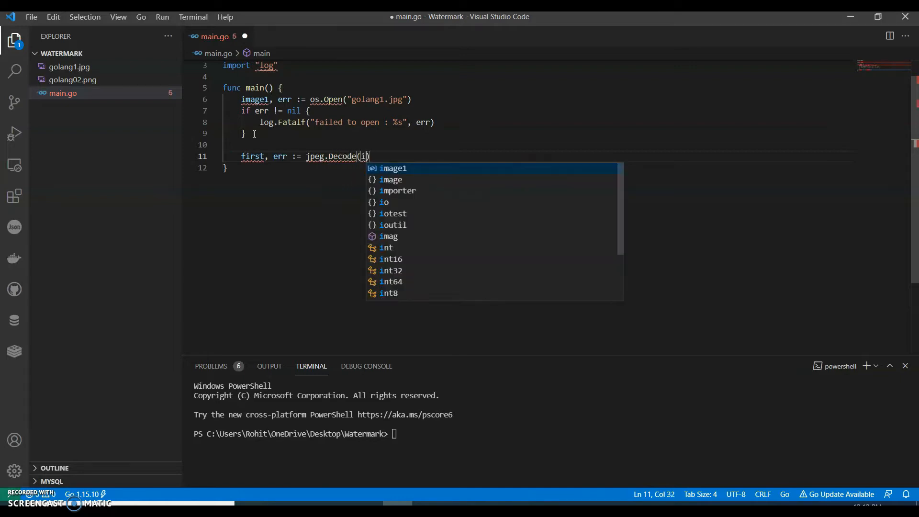
type("mage")
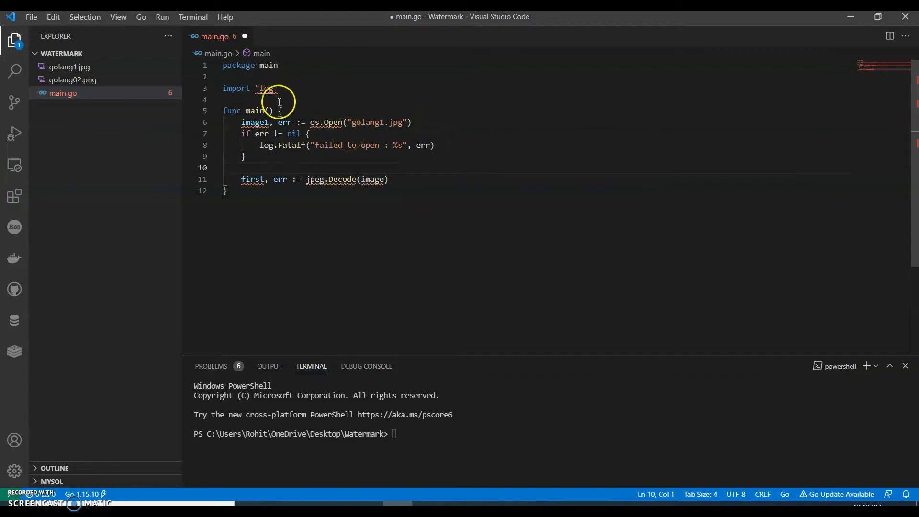
mouse_move(402, 167)
type("1")
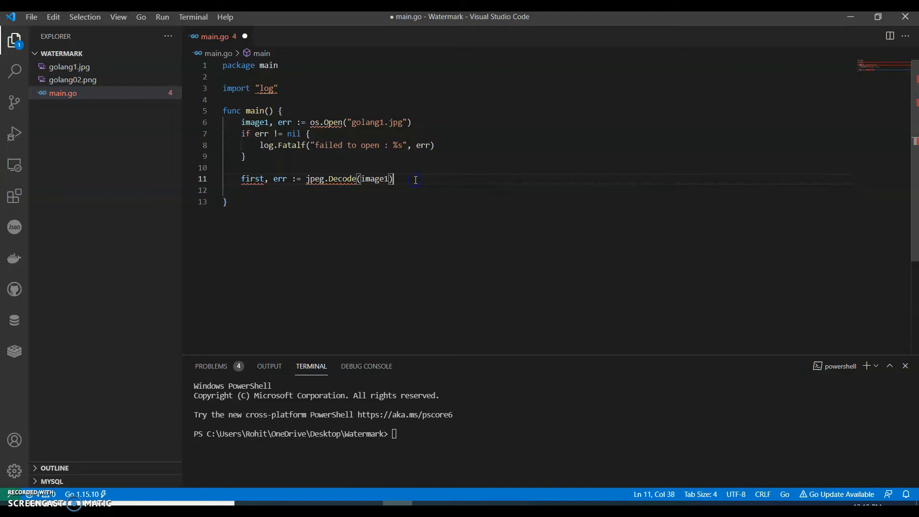
key("Enter")
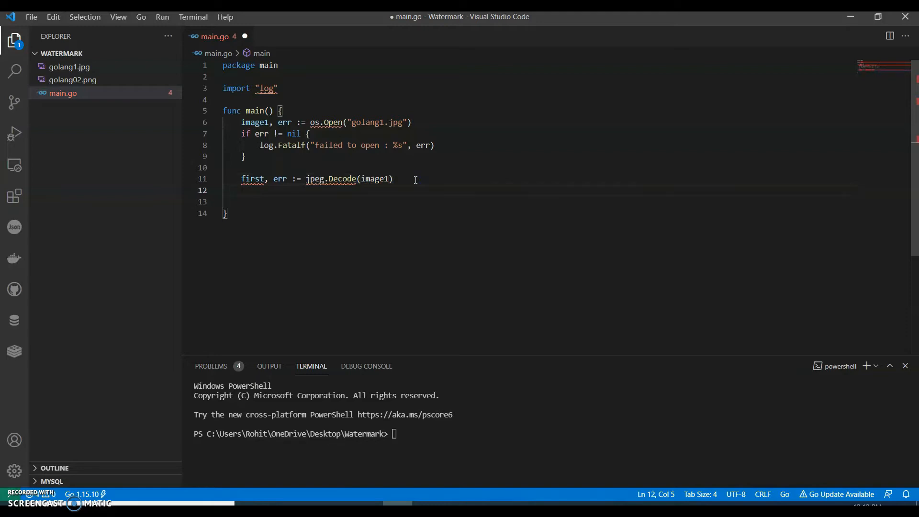
- Add 'if err != nil' calling log.Fatalf("failed to decode: %s", err)
type("if err != nil")
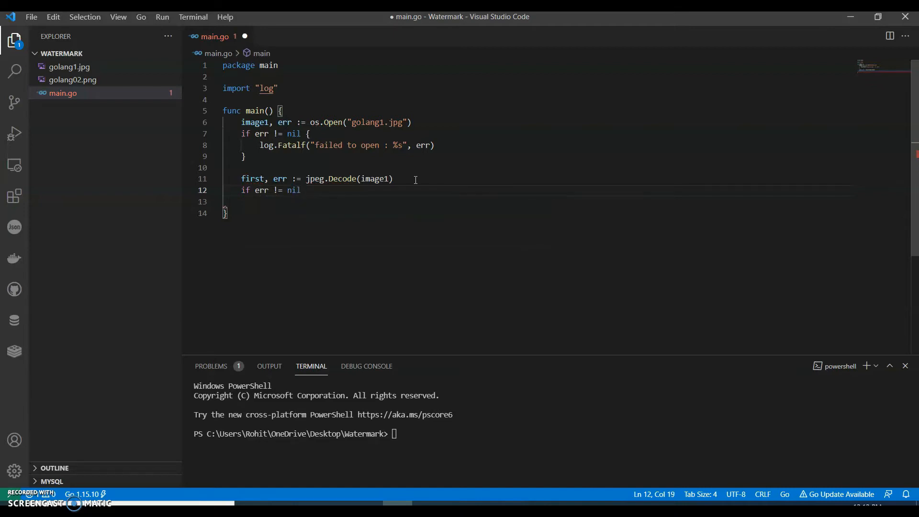
type("{")
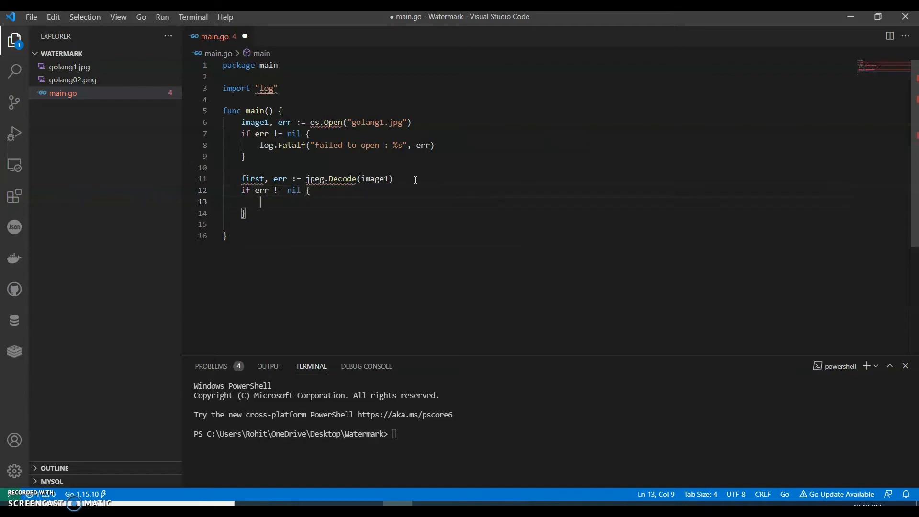
type("log")
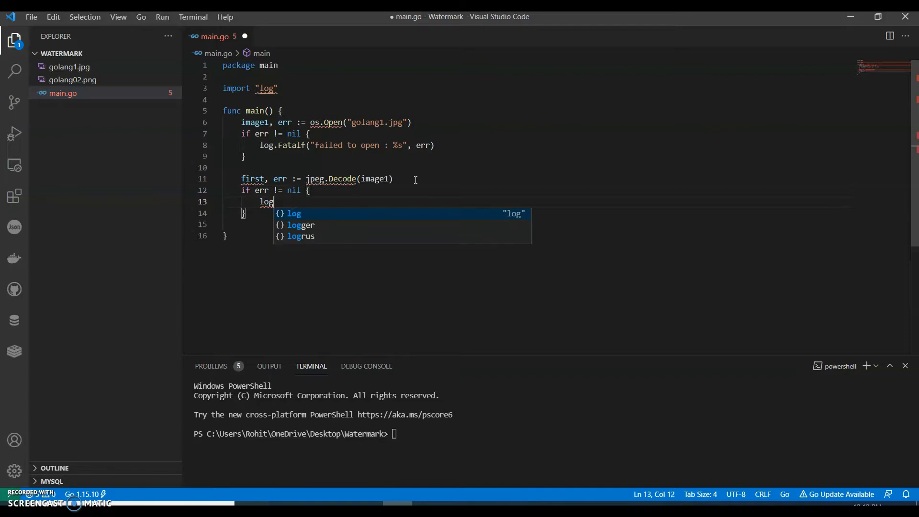
type(".Fat")
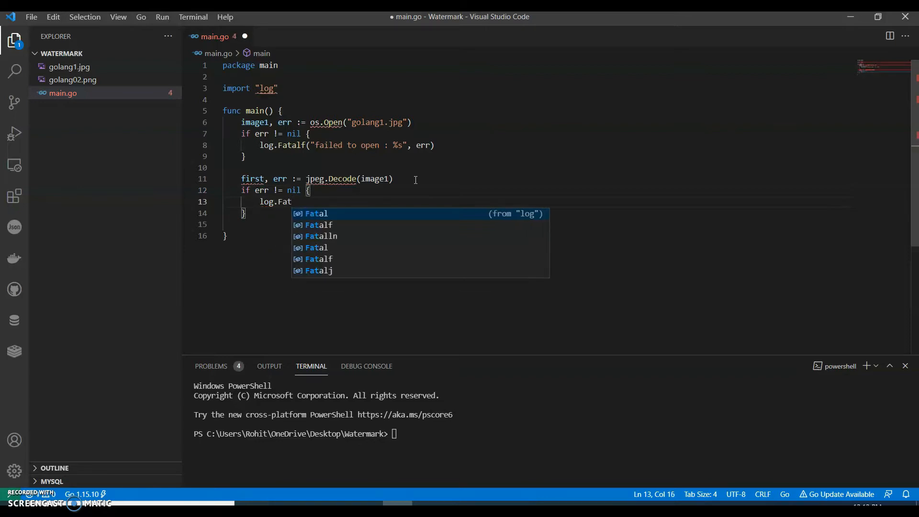
type("lf(")
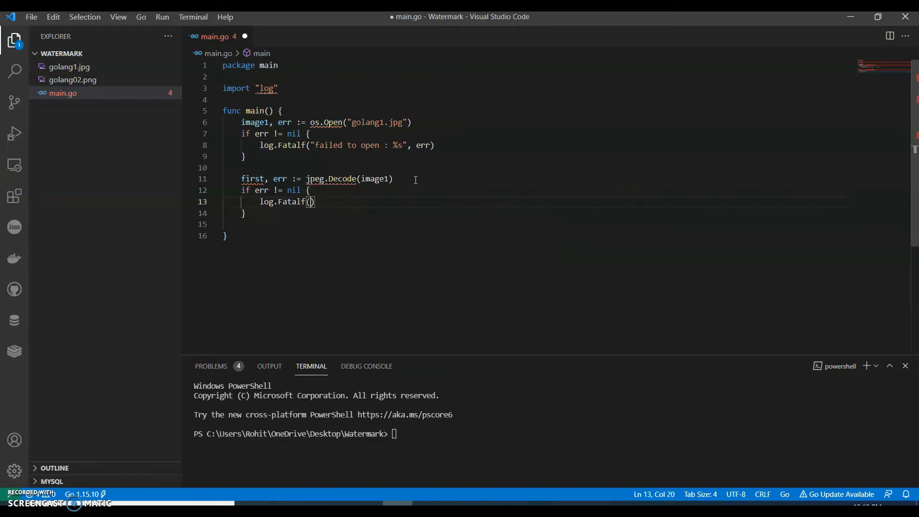
type("\"\"")
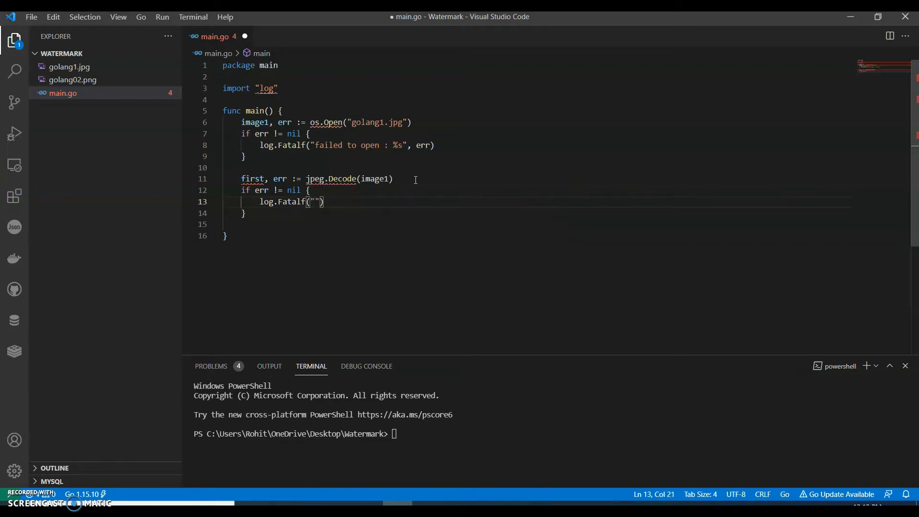
type("failed to deco")
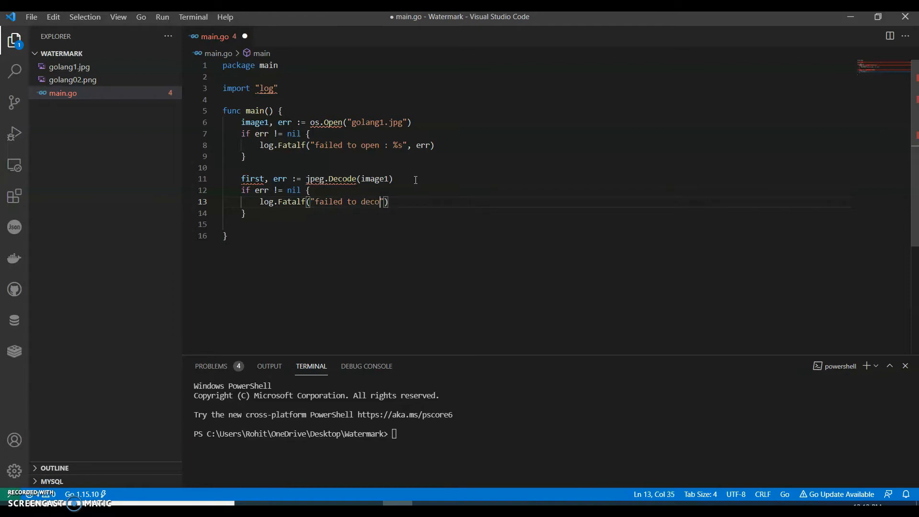
type("de:")
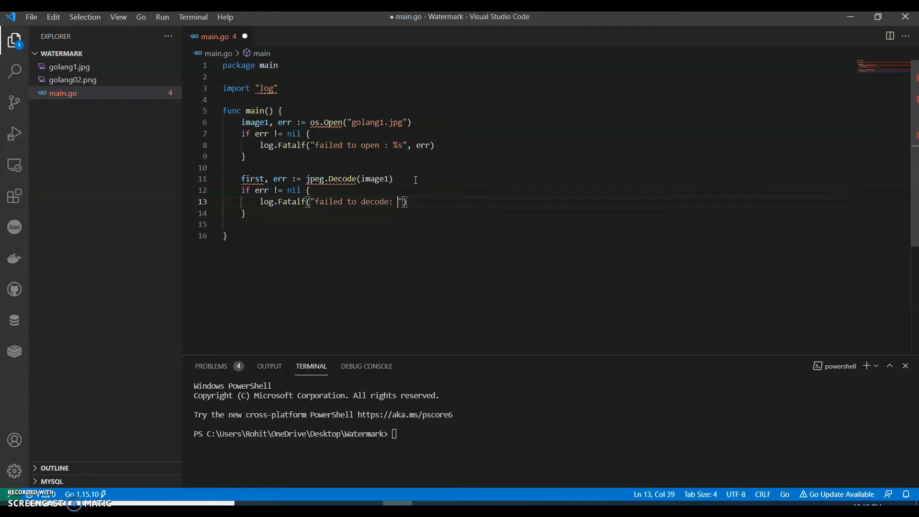
type("%s")
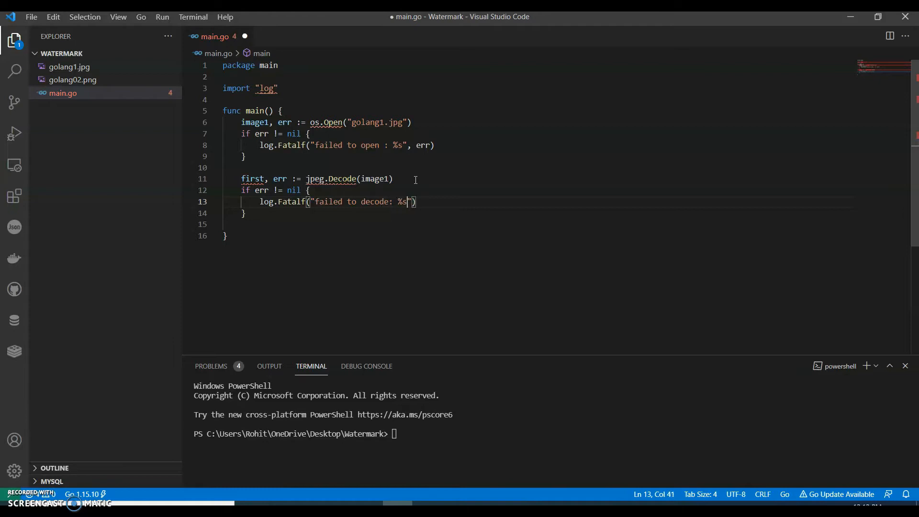
key("Right")
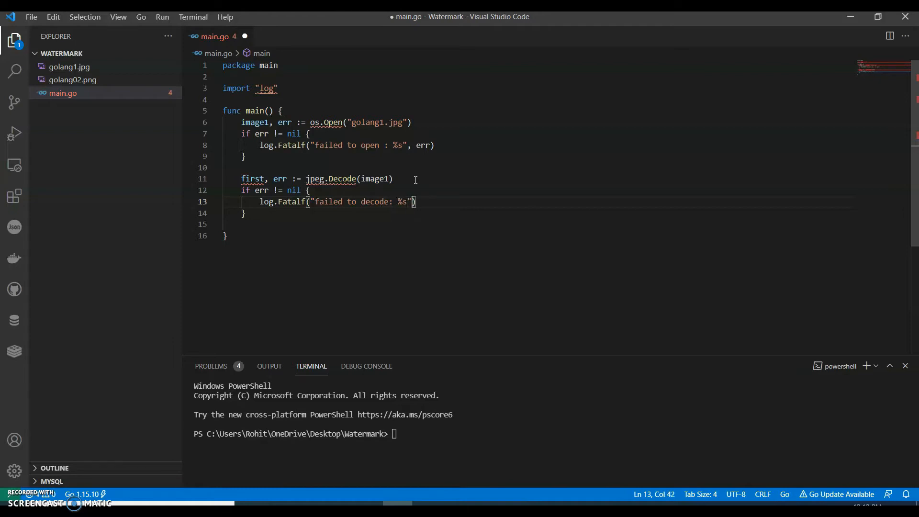
type(", err")
type("defer")
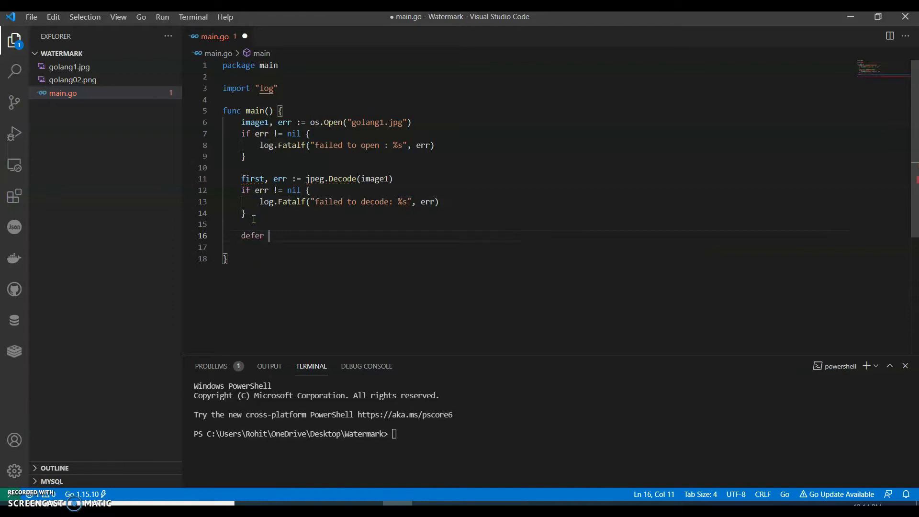
- Complete the line 'defer image1.Close()' after the decode check
type("image1")
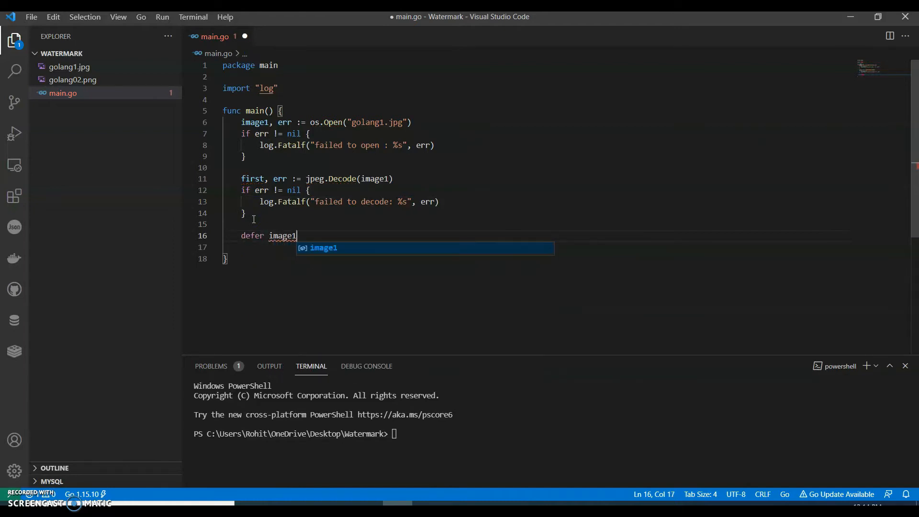
type(".Clos")
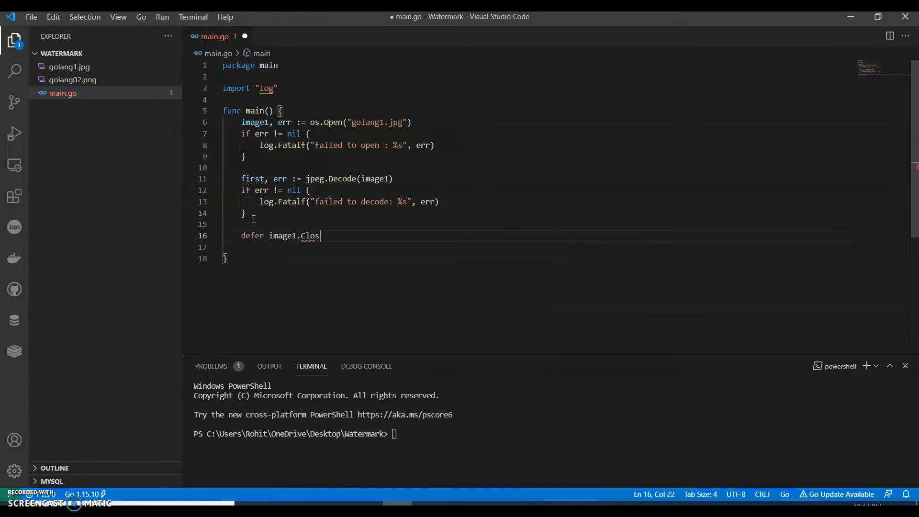
type("e()")
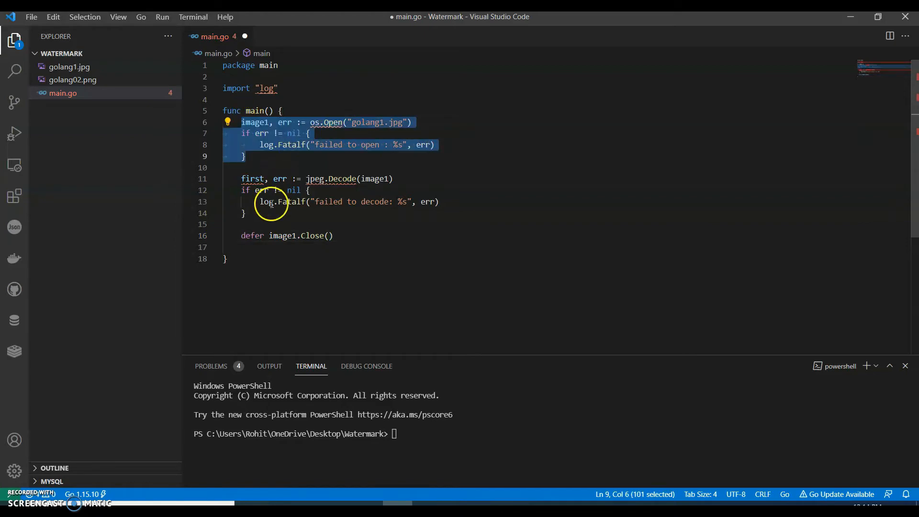
left_click(333, 235)
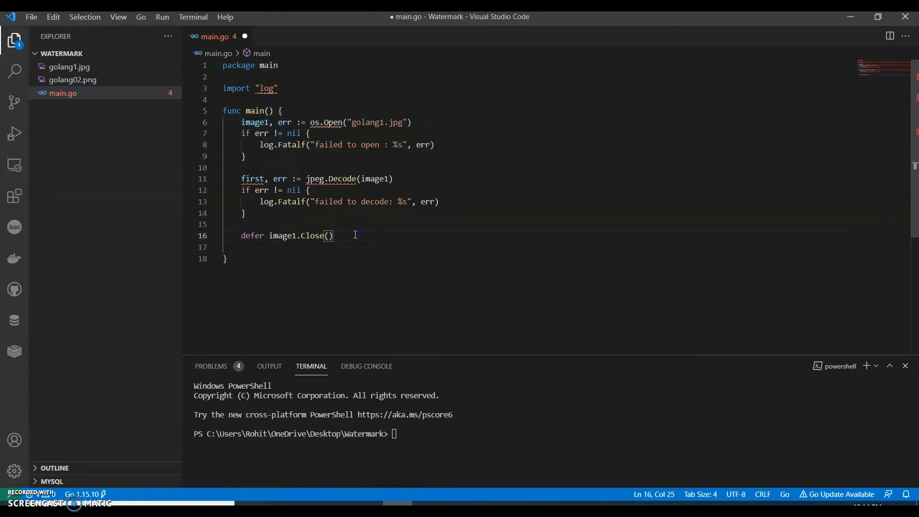
scroll("down", 3)
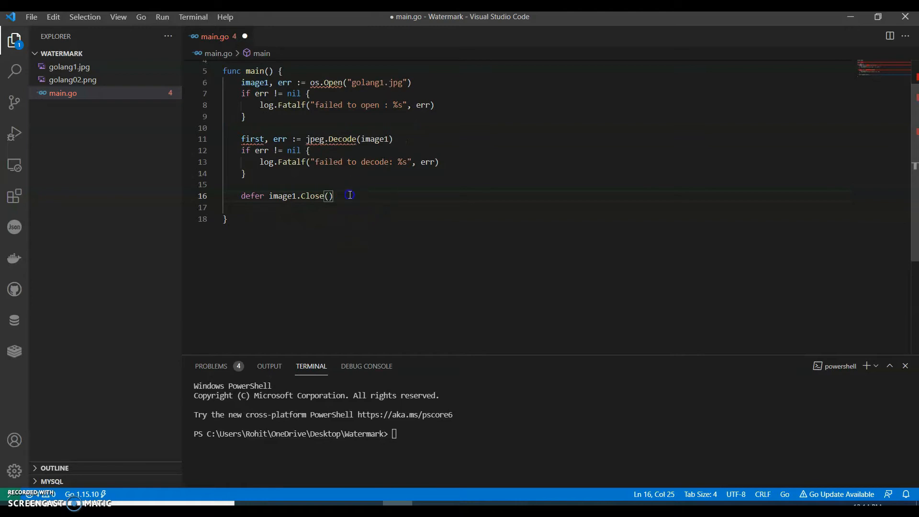
- Duplicate the os.Open block, renaming it to image2 and opening golang02.png
type("image1, err := os.Open(\"golang1.jpg\")")
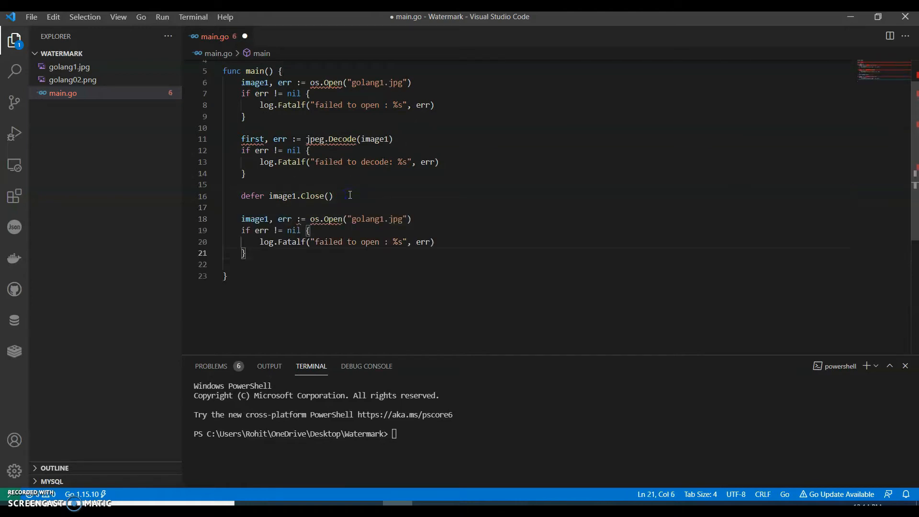
double_click(282, 196)
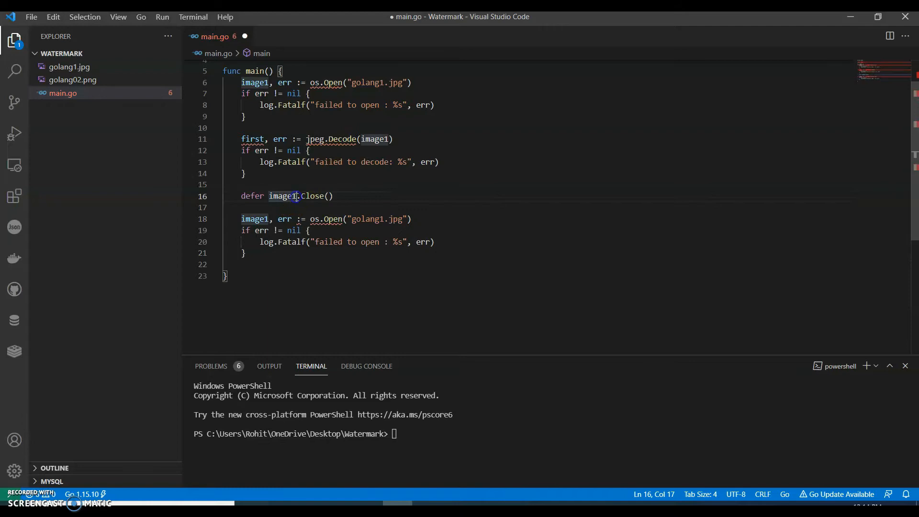
key("Backspace")
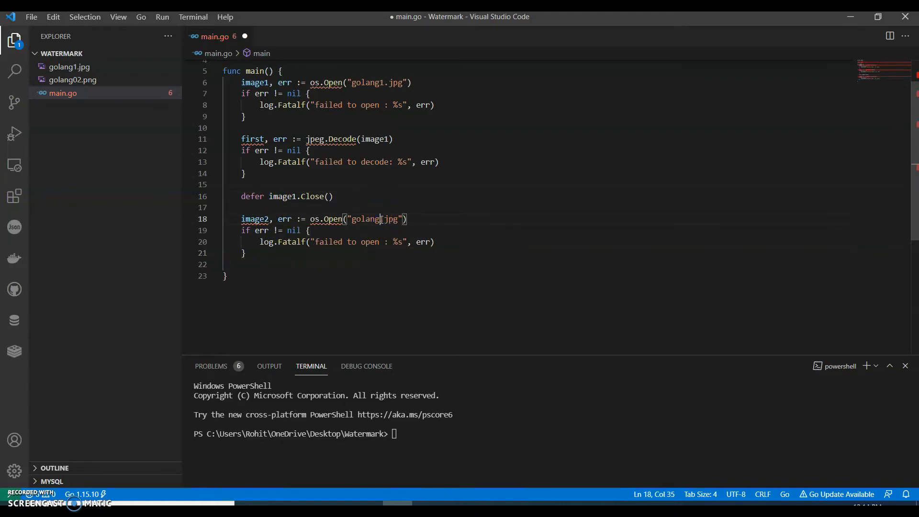
type("2")
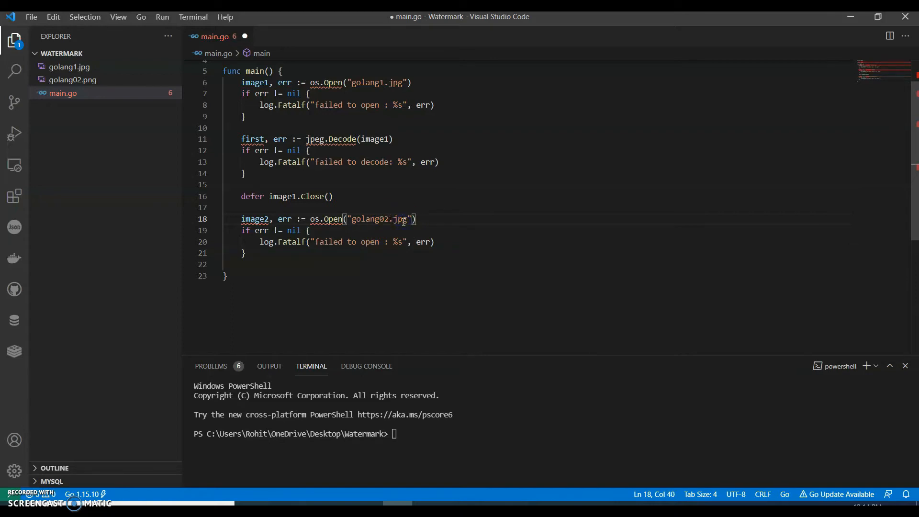
key("BackSpace")
type("n")
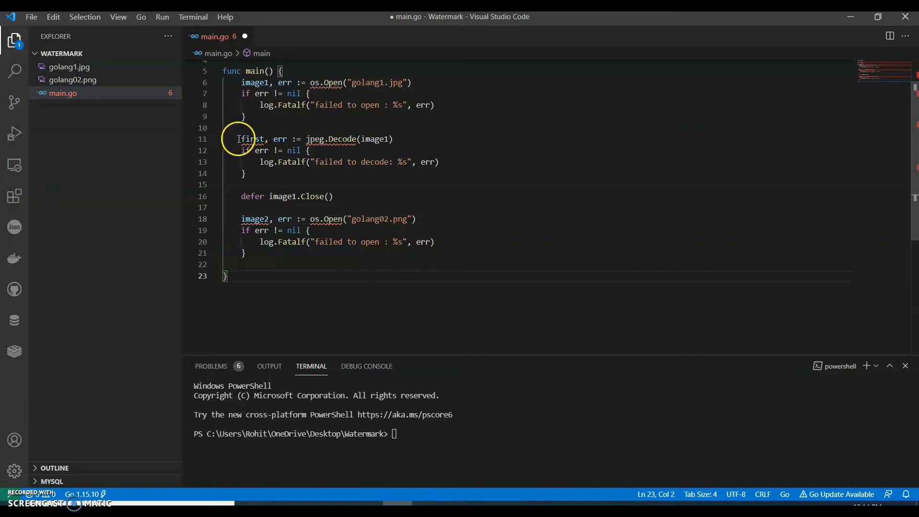
- Copy the decode block as 'second' from image2, then add 'defer image2.Close()'
left_click_drag(238, 138, 246, 173)
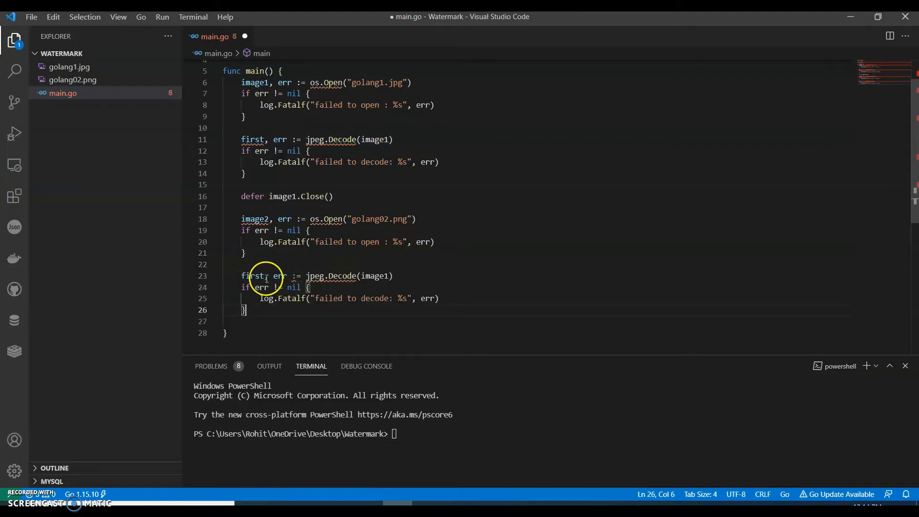
type("Sec")
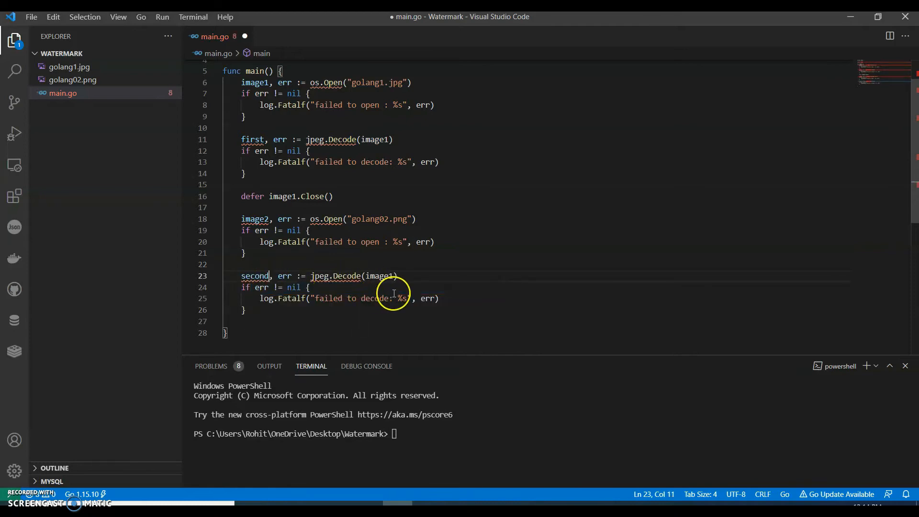
type("image2")
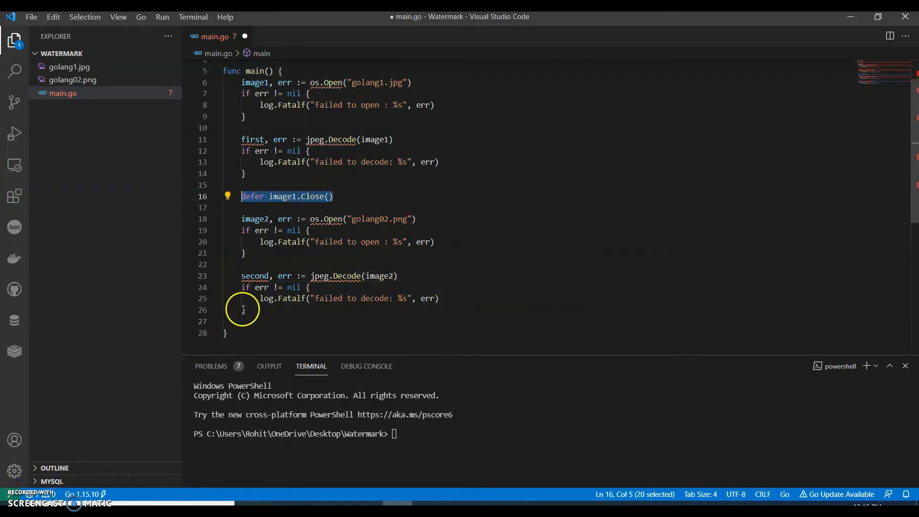
left_click(250, 310)
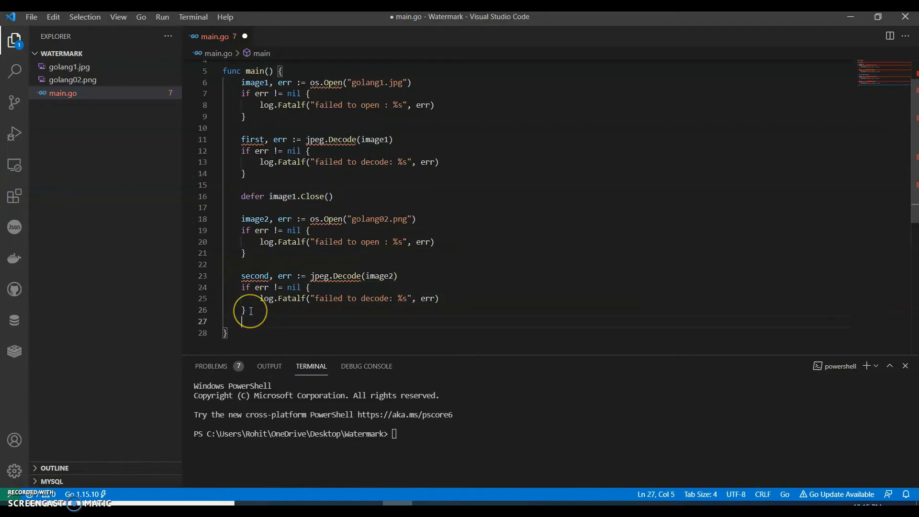
type("defer image1.Close()")
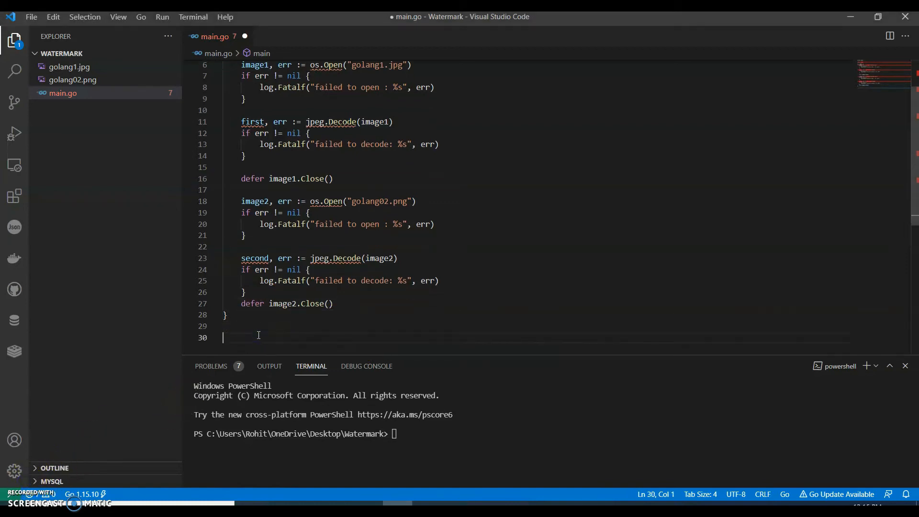
- Add 'offset := image.pt(300,250)' after the second image's defer
type("offse")
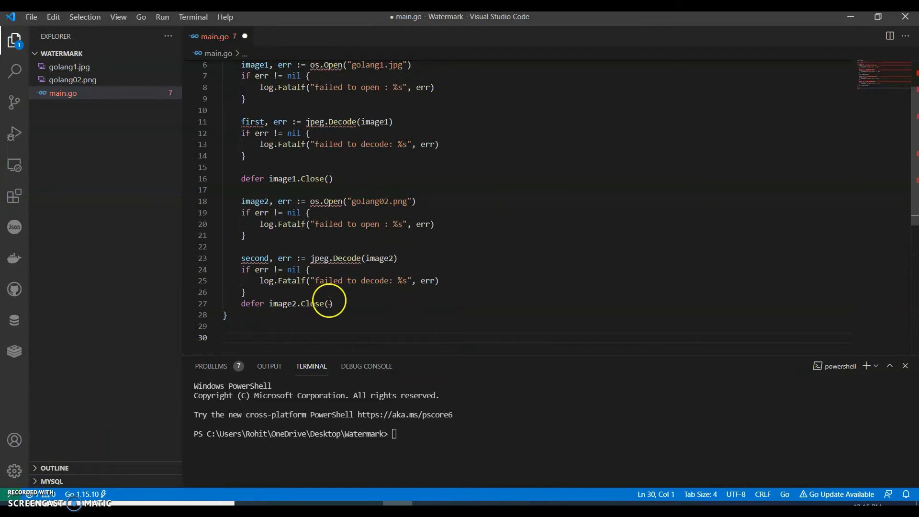
type("offset :=")
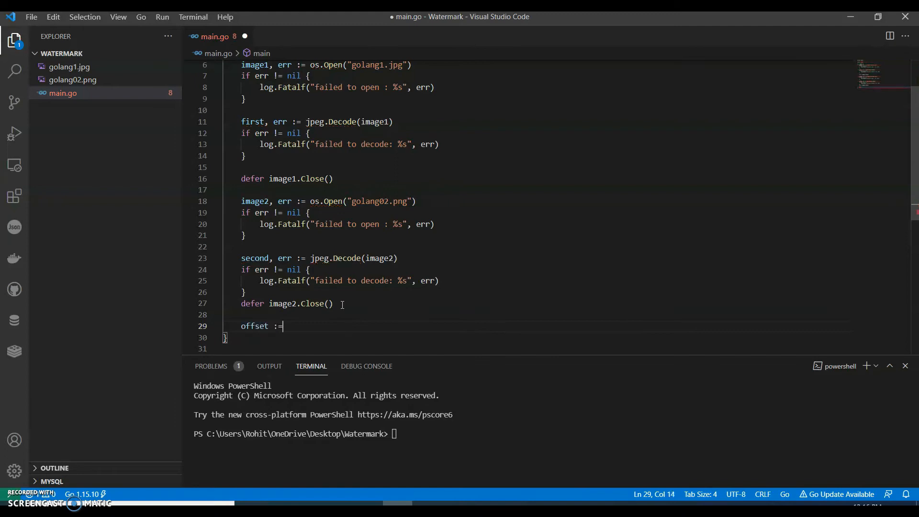
type("image")
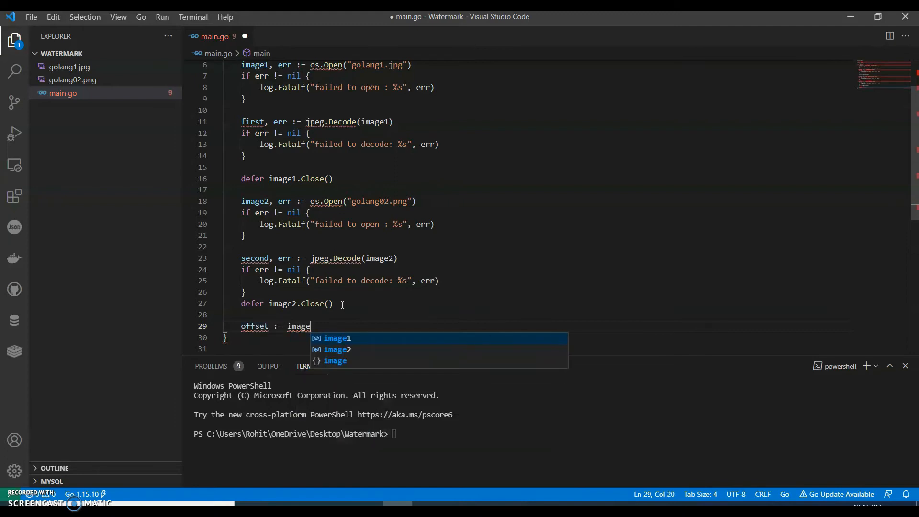
type(".pt()")
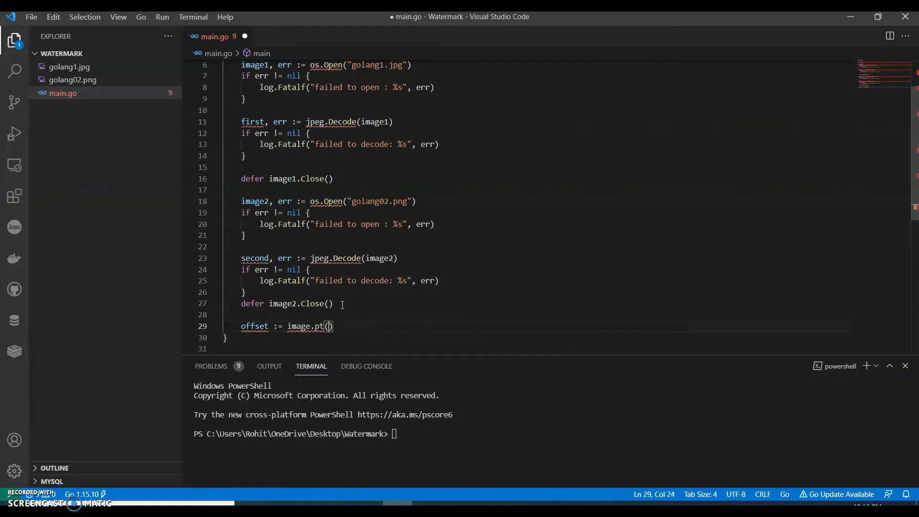
type("300,")
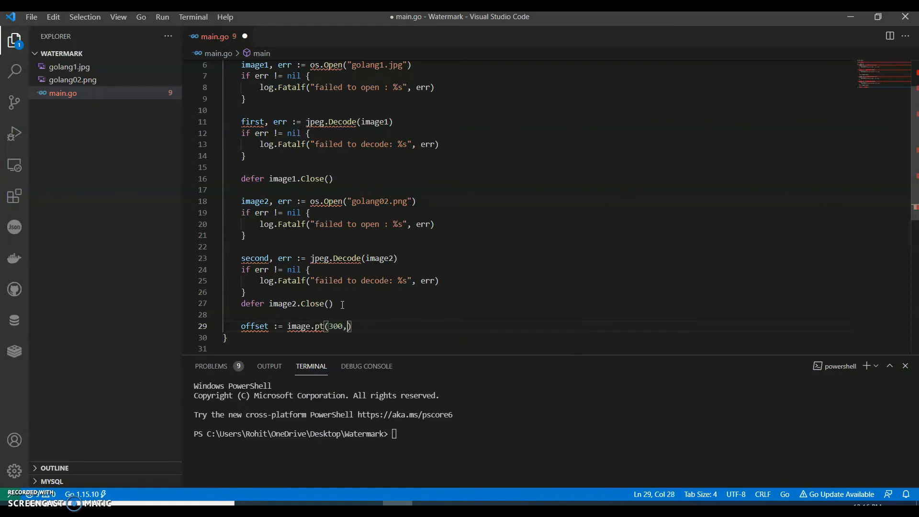
type("250")
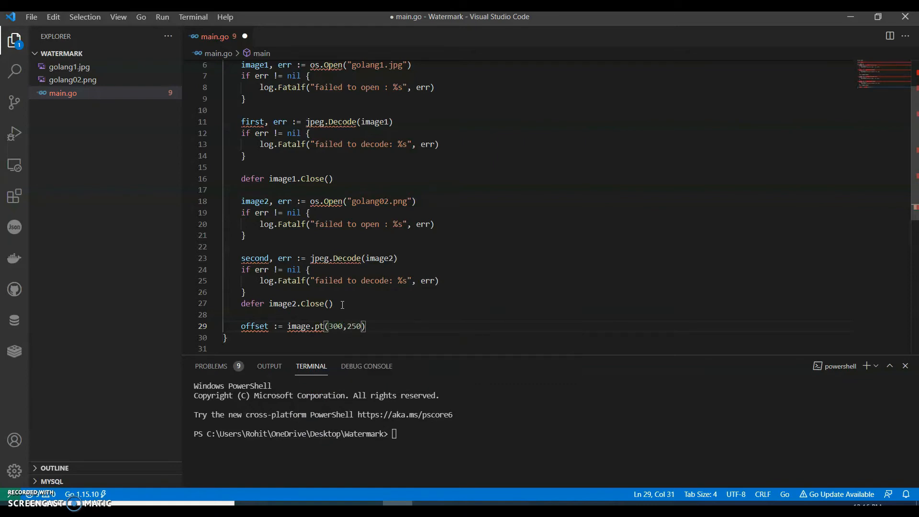
- Add 'b := first.Bounds()' below the offset line
type("b")
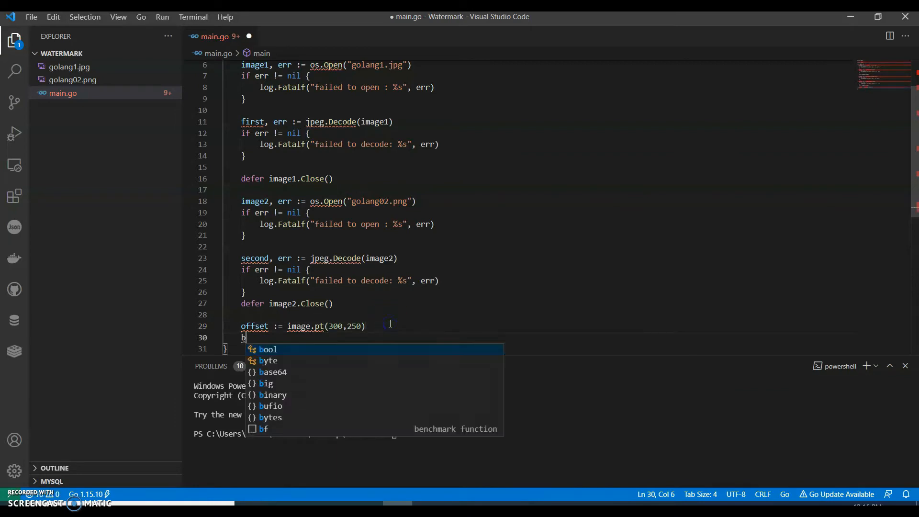
type(":=")
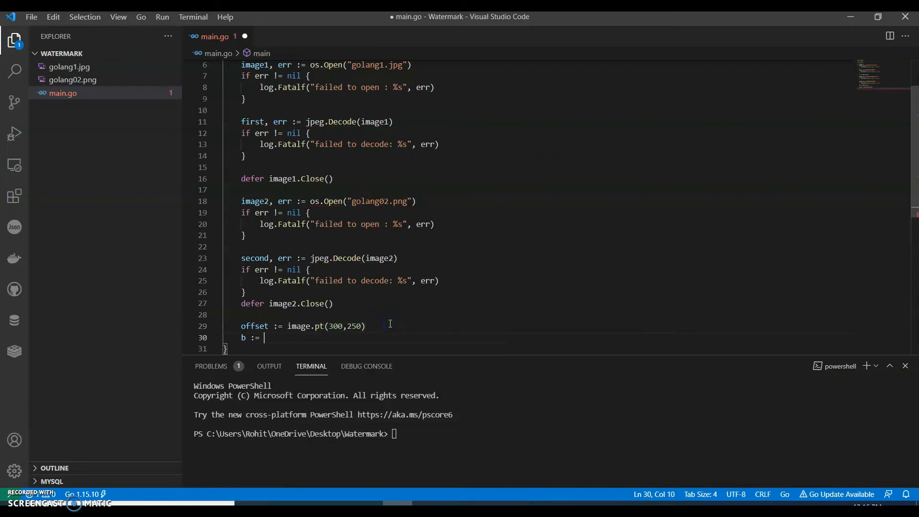
type("first,")
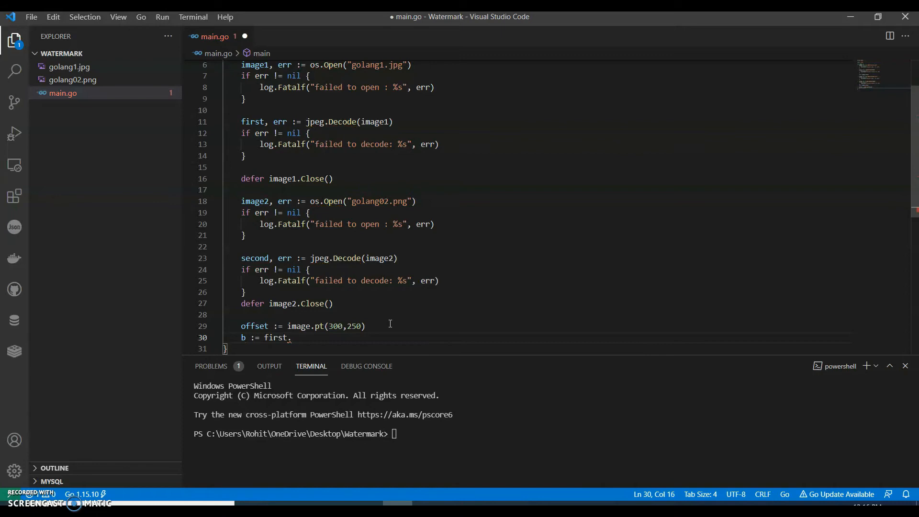
type("Bounds()")
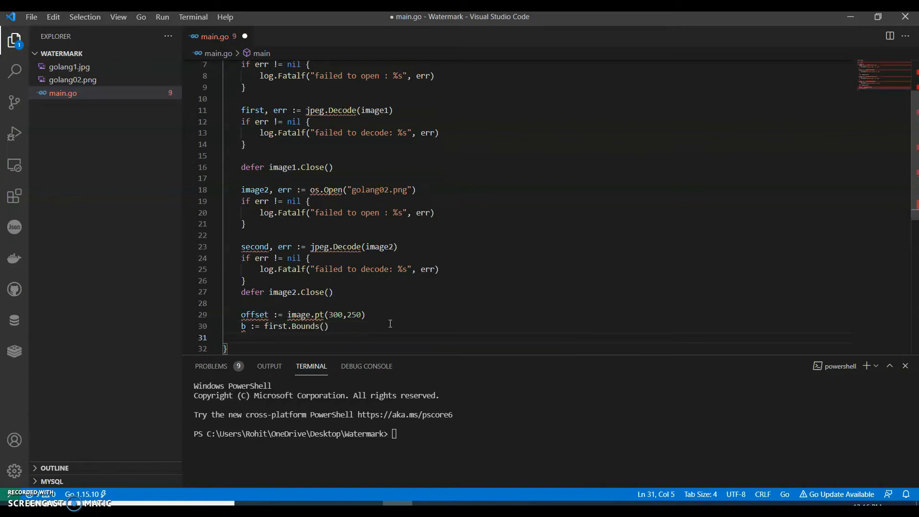
- Add 'image3 := image.NewRGBA(b)' on a new line using autocomplete
type("image")
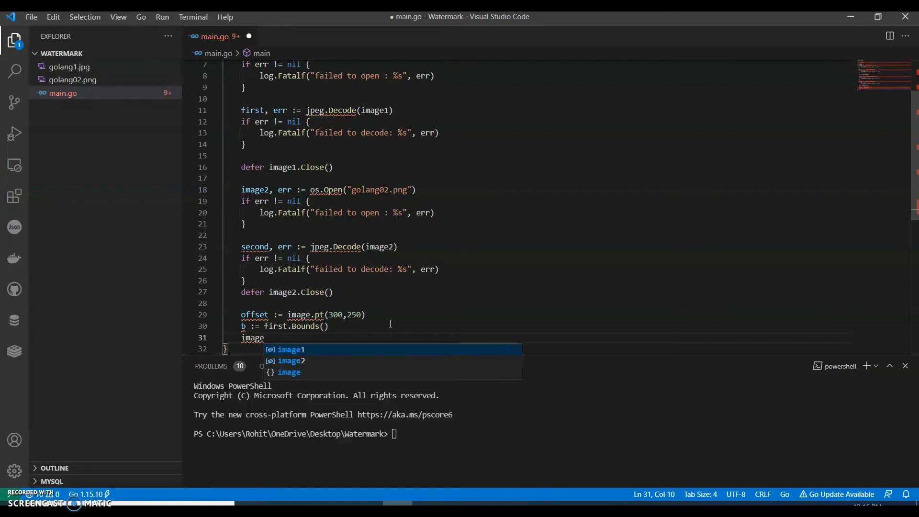
type("3 :=")
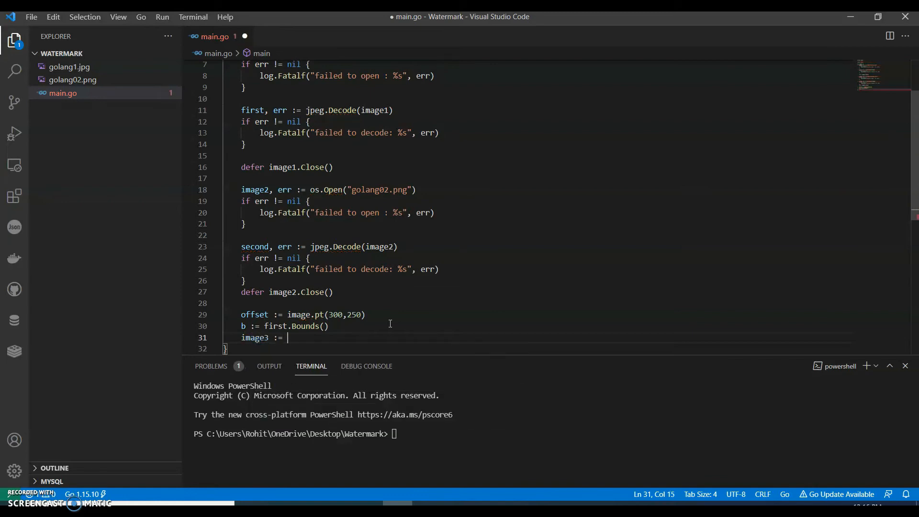
type("image")
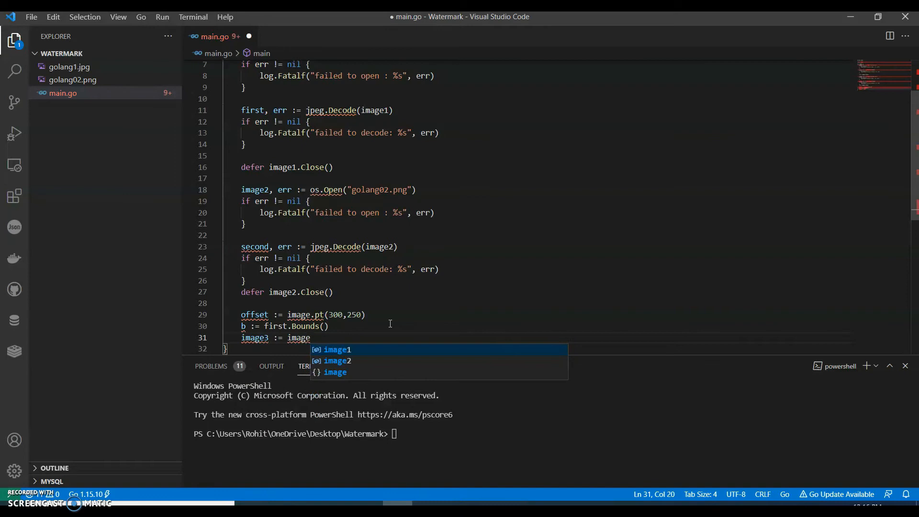
type(".New")
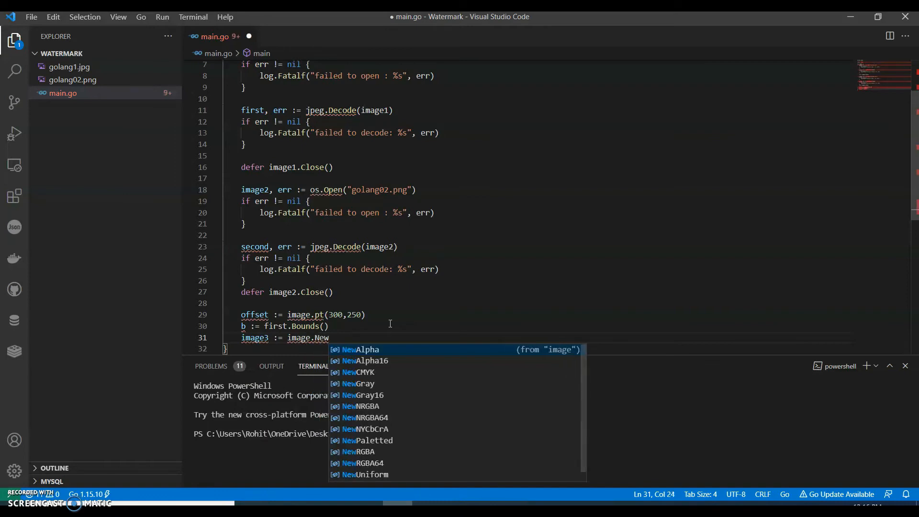
type("RGBA(B")
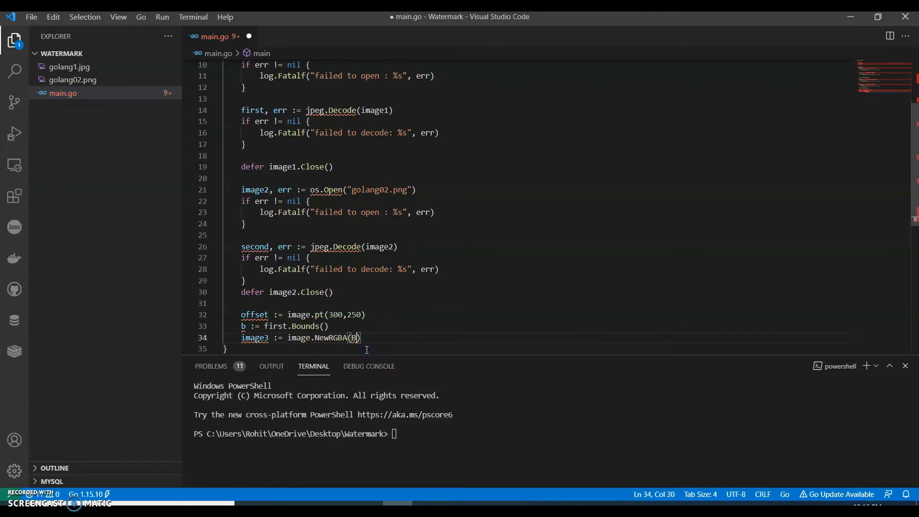
type("b")
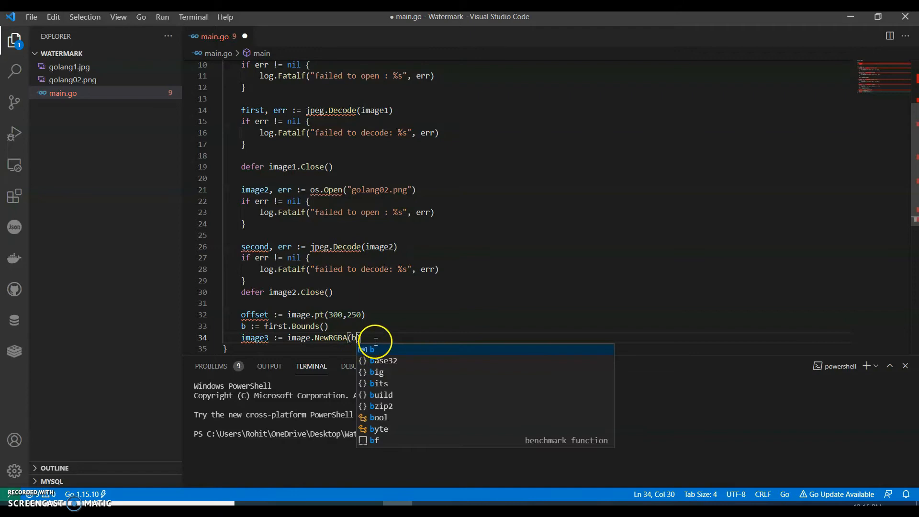
type("draw.Draw(")
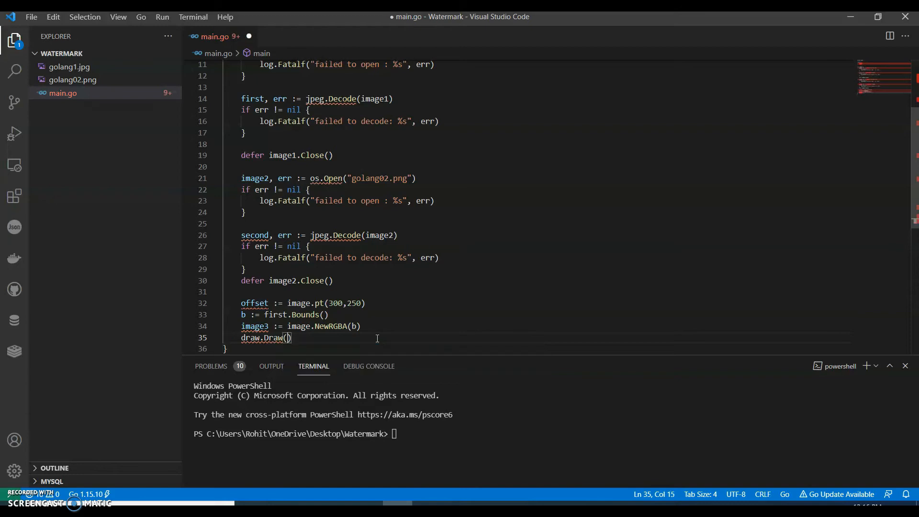
- Complete draw.Draw(image3, b, first, image.ZP, draw.Src) to copy the first image as the base
type("image3, b , first,")
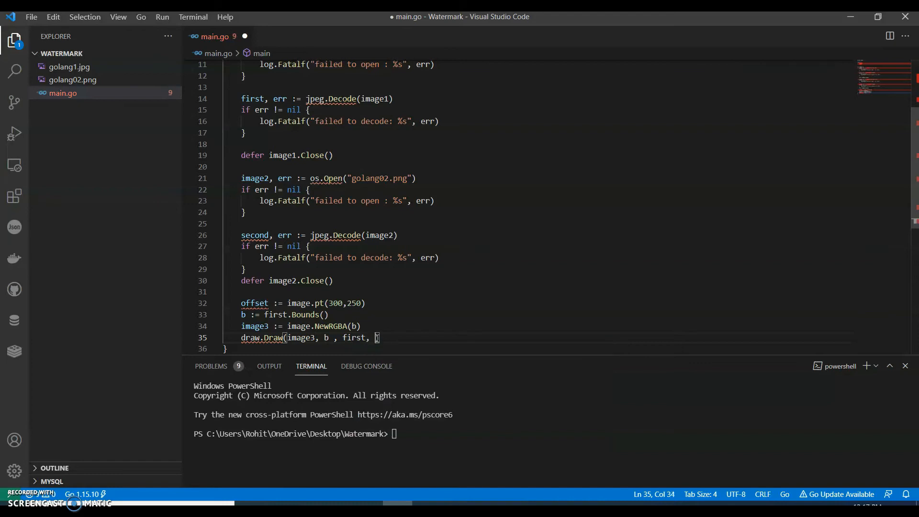
type("image.ZP, draw.Src")
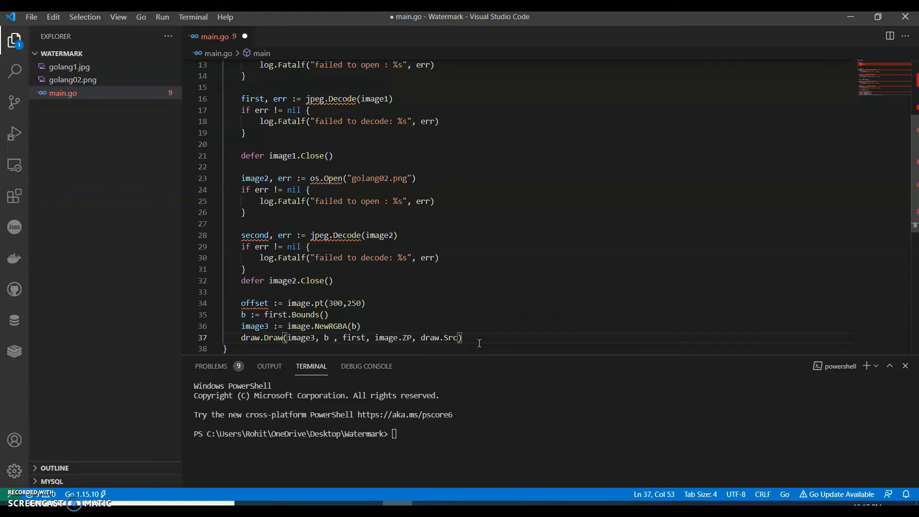
- Begin the overlay call draw.Draw(image3, second.Bounds().Add(offset), second
type("dra")
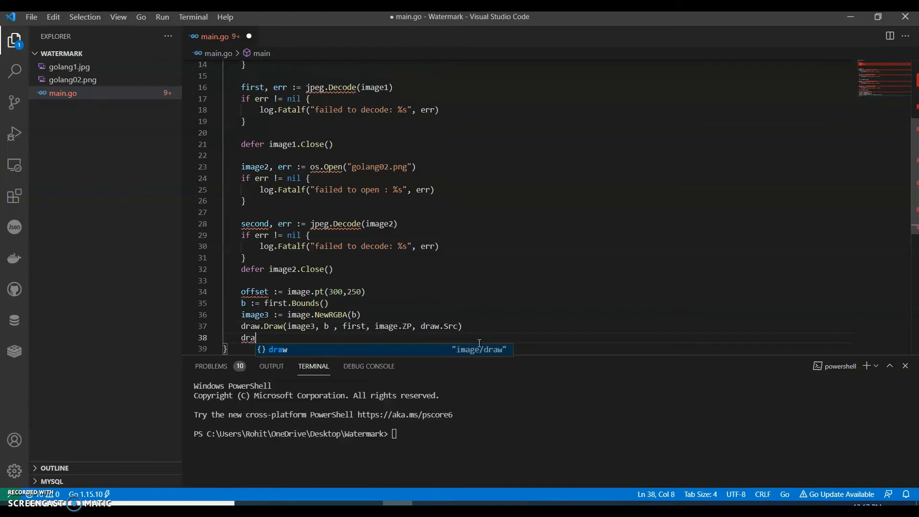
type(".Draw")
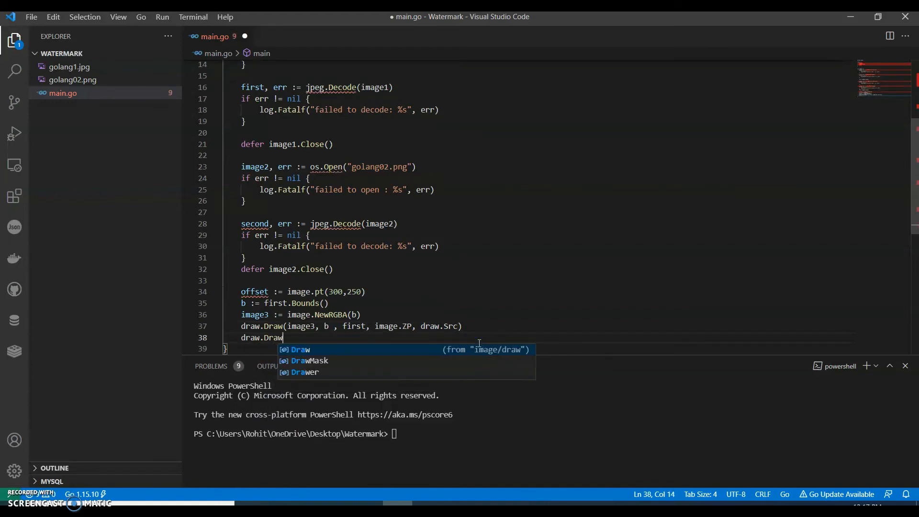
key("Escape")
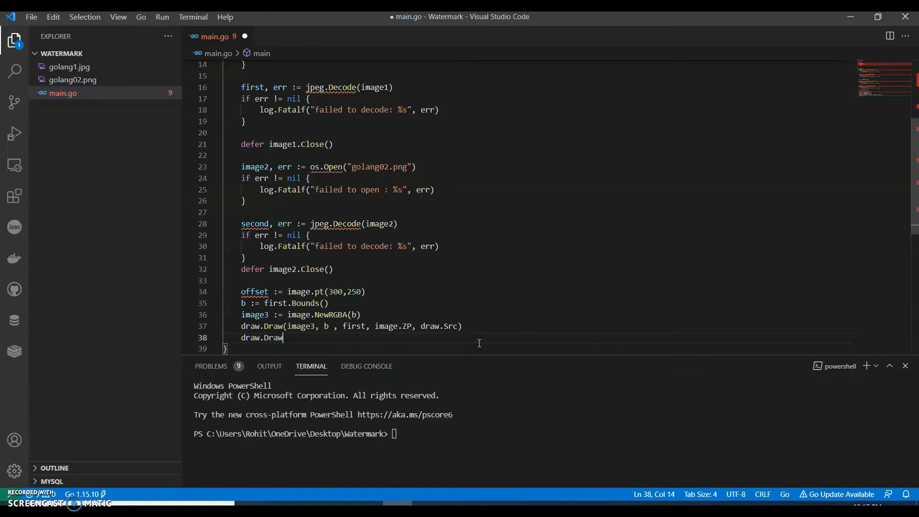
type("(image )")
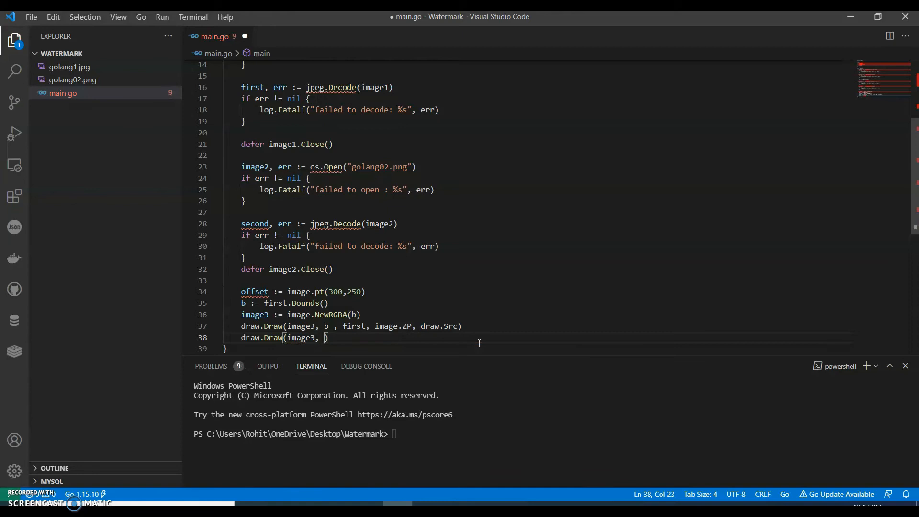
type("sec")
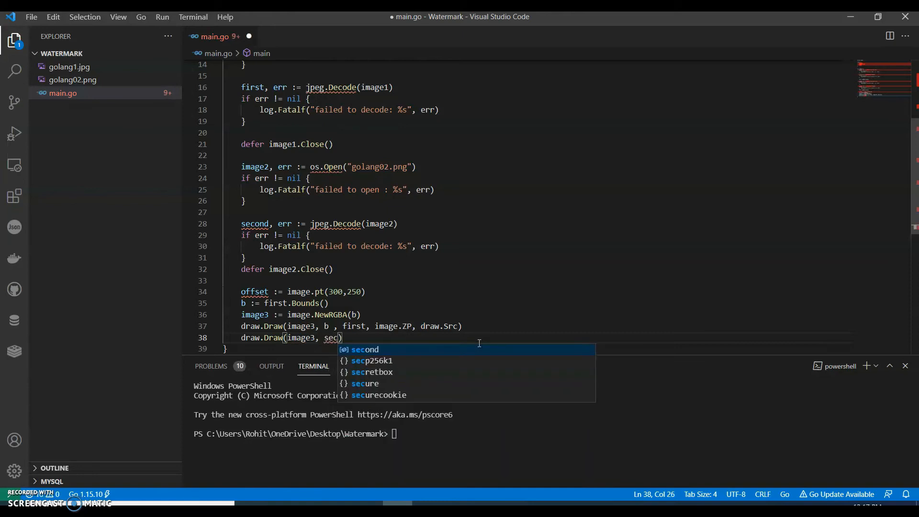
type("ond.Bounds")
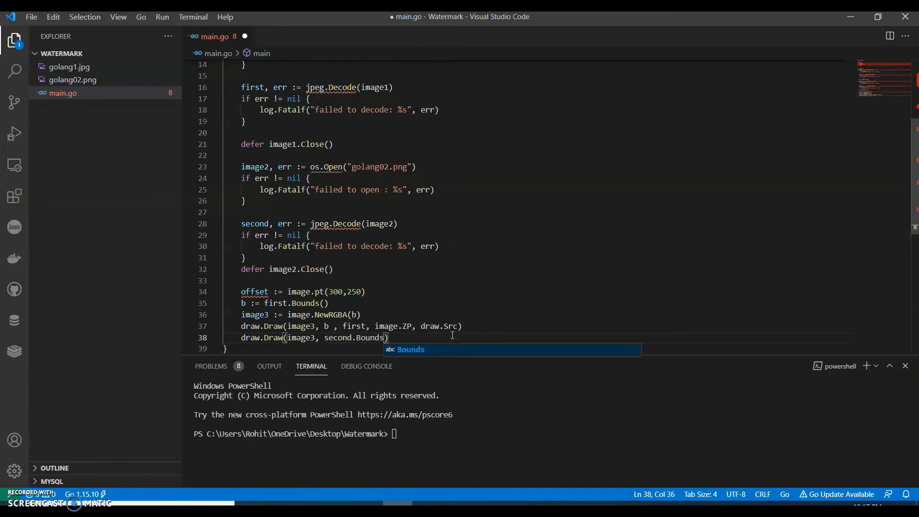
type("(")
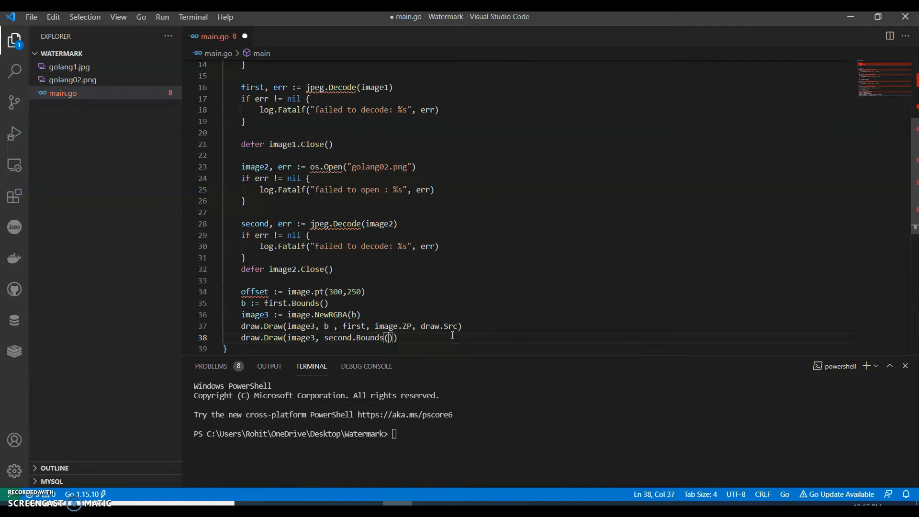
type(".Add(")
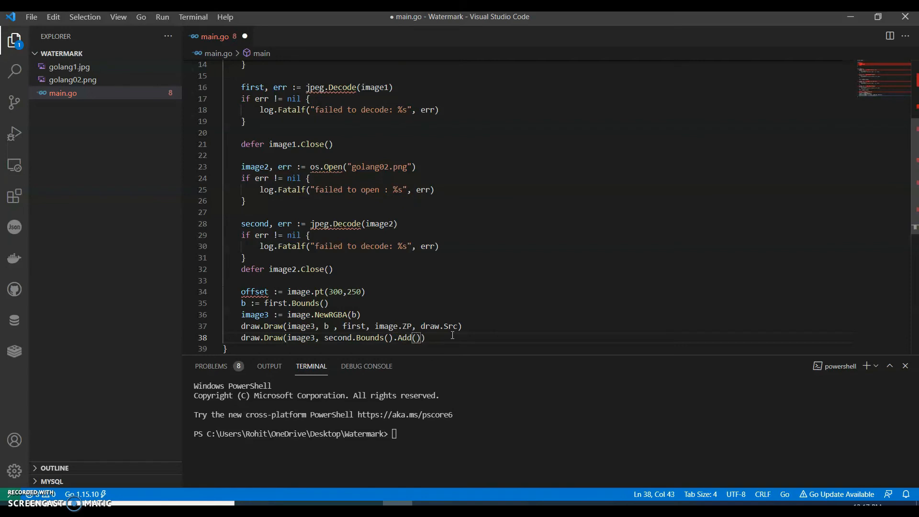
type("offset")
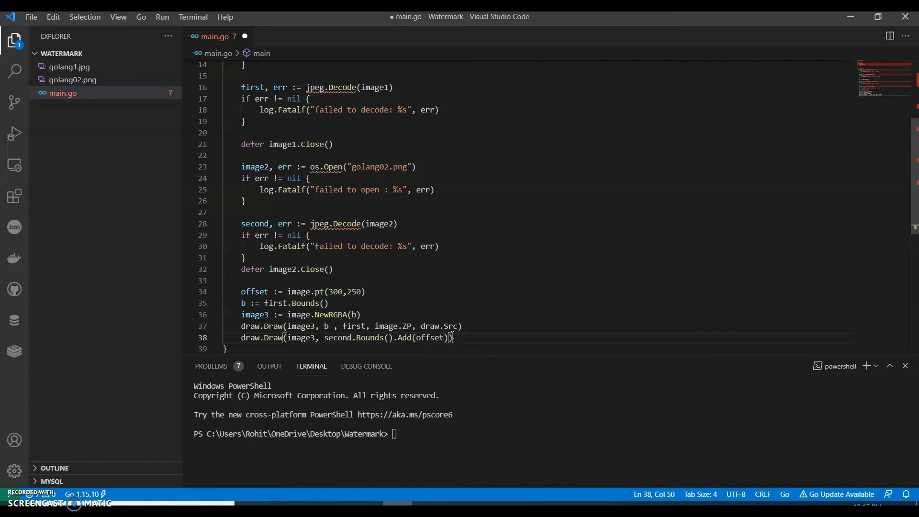
type(",second")
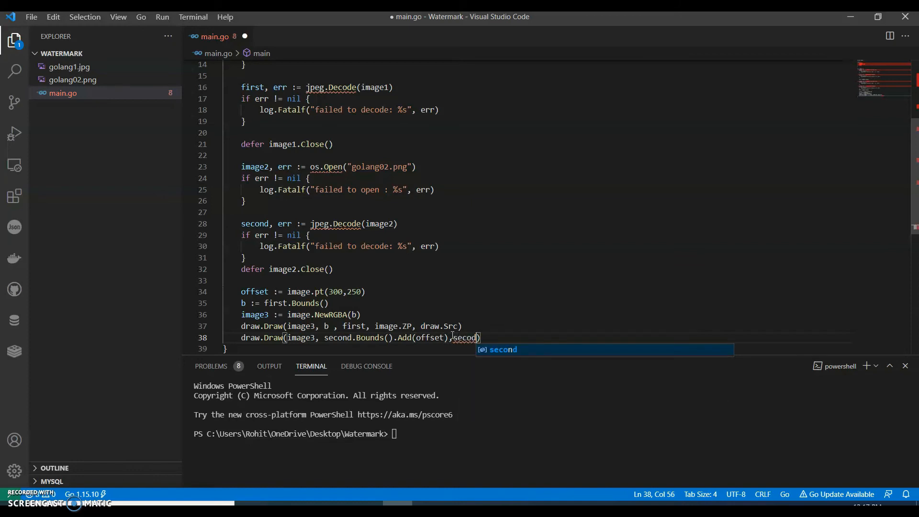
- Fix the 'seconds' typo and finish the call with image.ZP and draw.Over
type("s,")
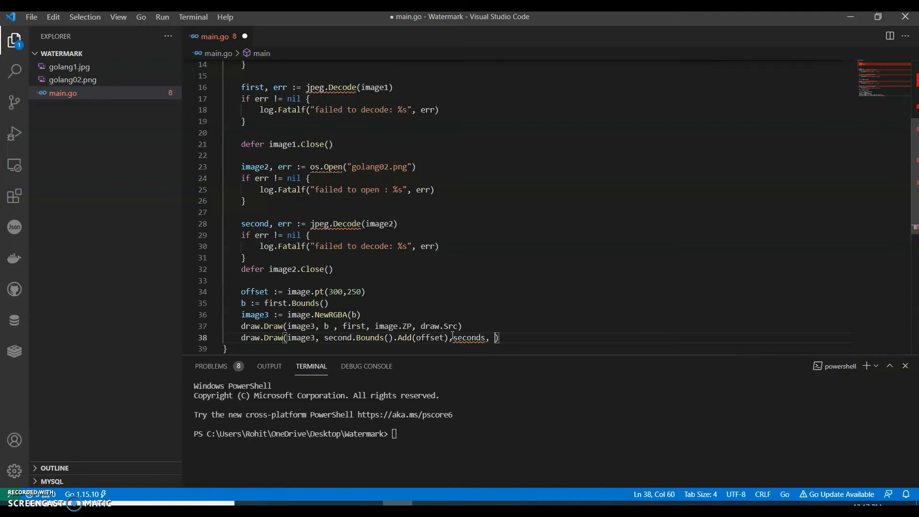
double_click(469, 337)
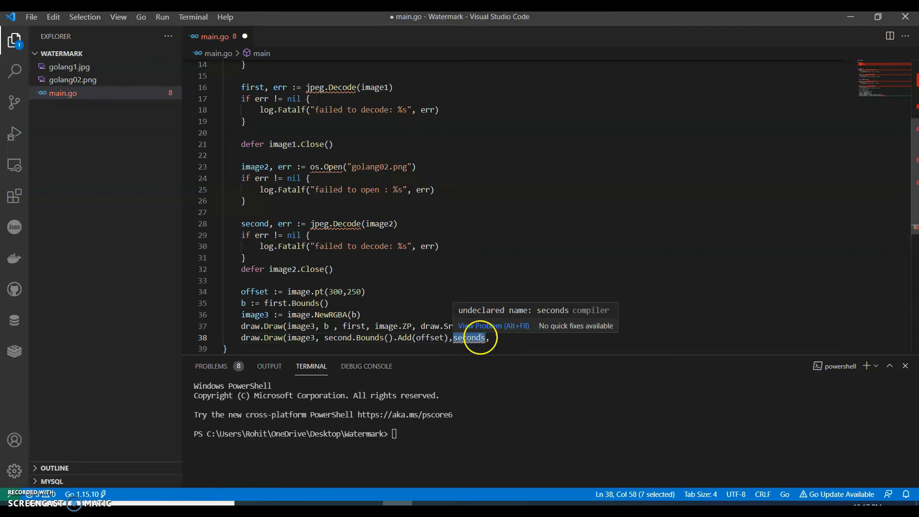
type("sec")
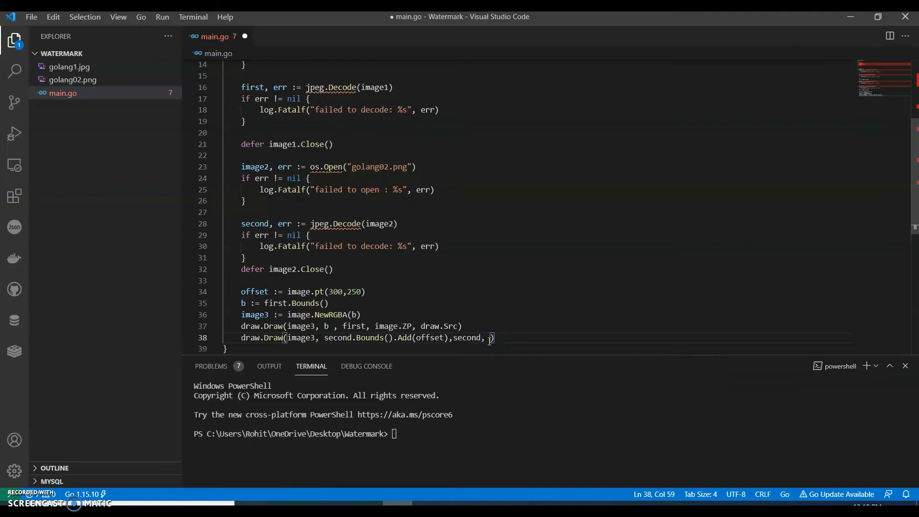
type("image.ZP,")
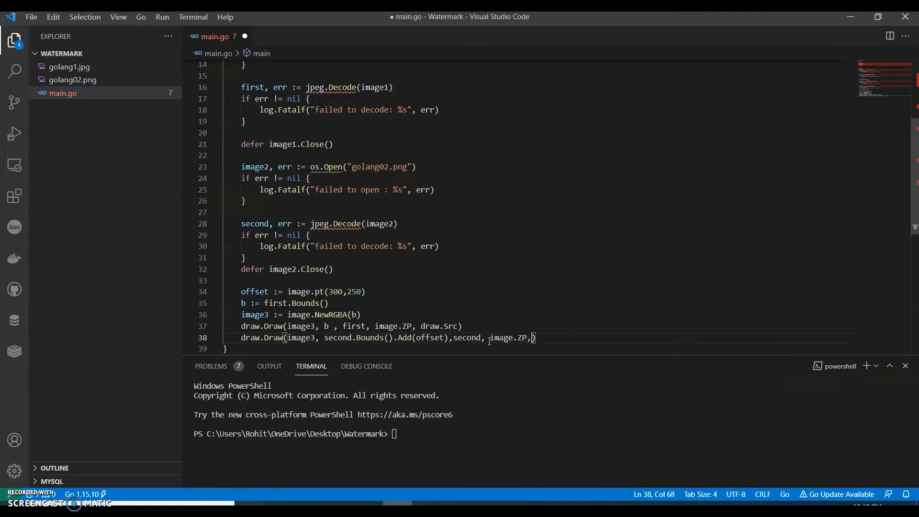
type("draw")
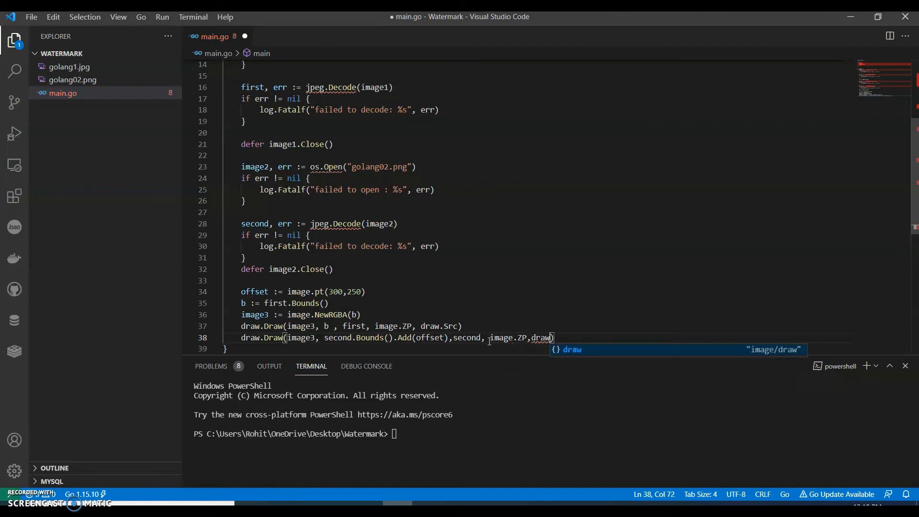
type(".o")
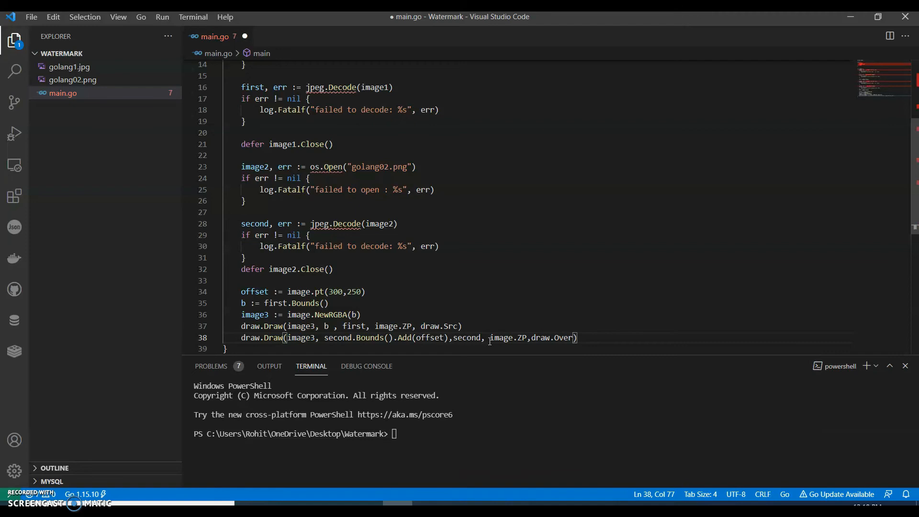
key("Enter")
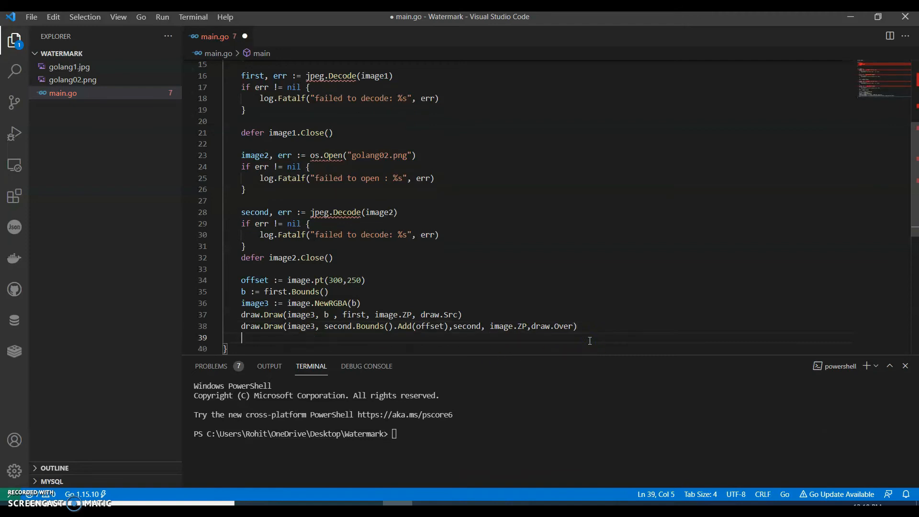
- Change the third block to third, err := os.Create("results.jpg")
key("enter")
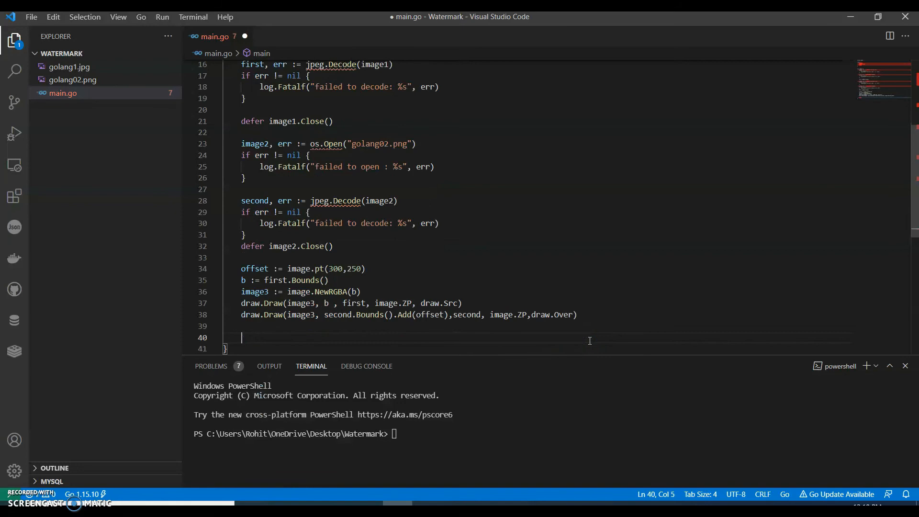
type("t")
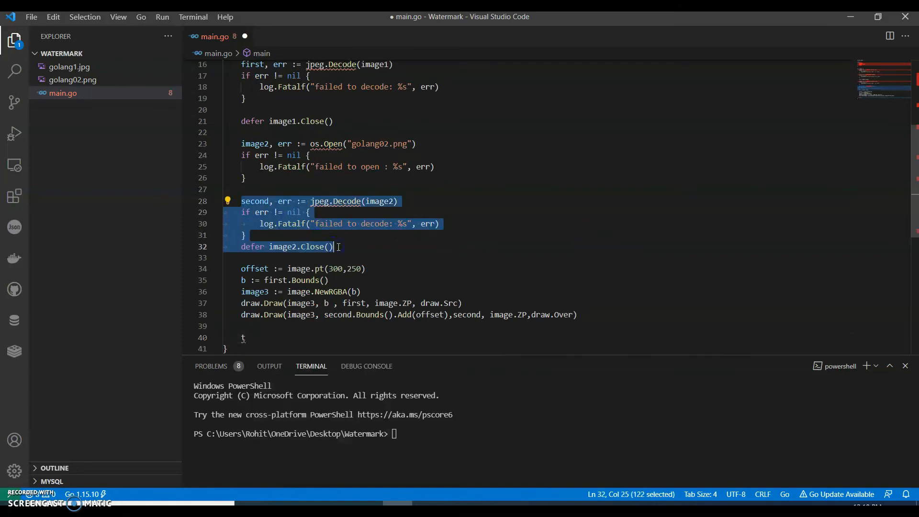
mouse_move(365, 243)
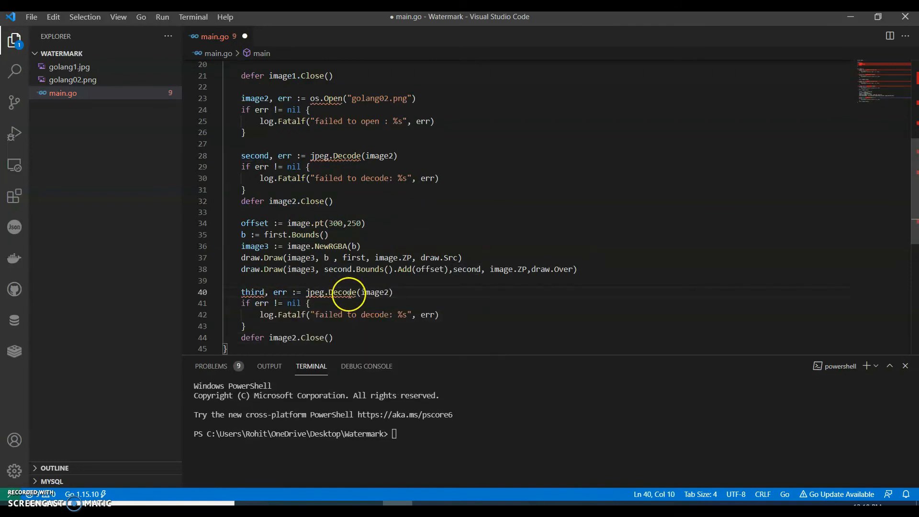
mouse_move(372, 292)
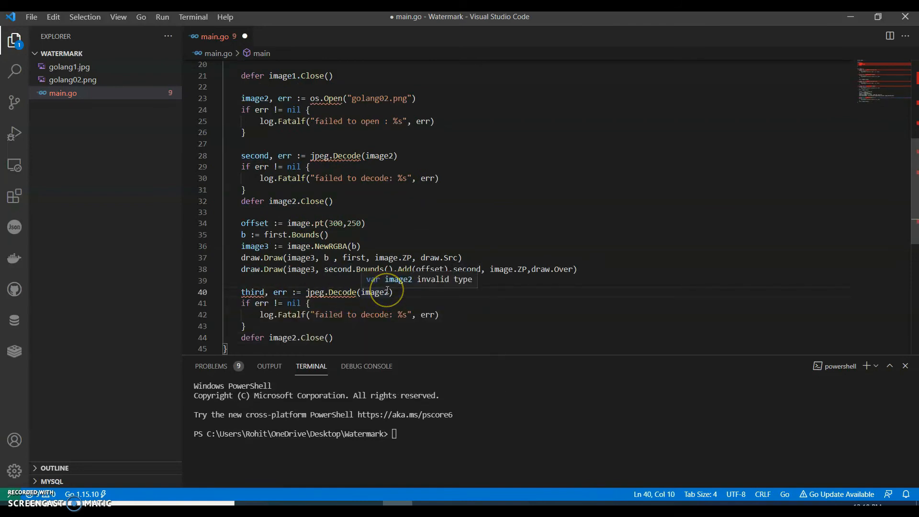
mouse_move(413, 334)
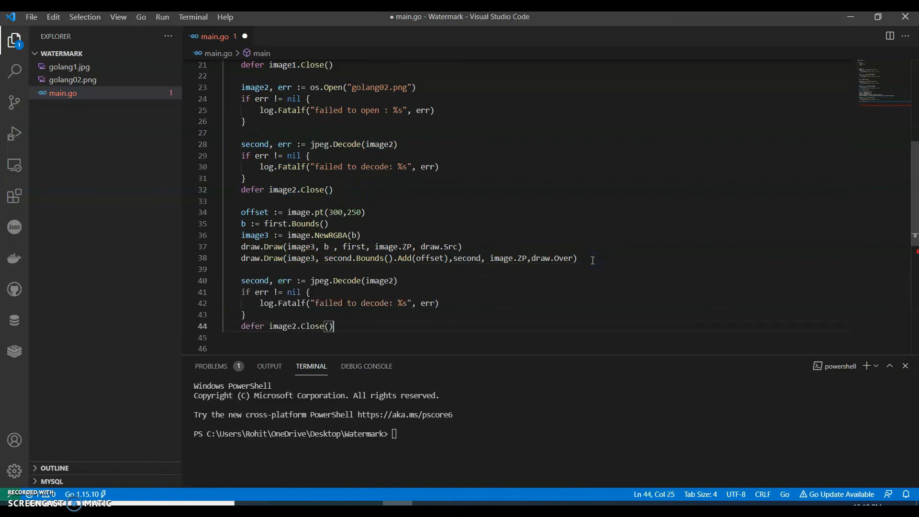
type("t")
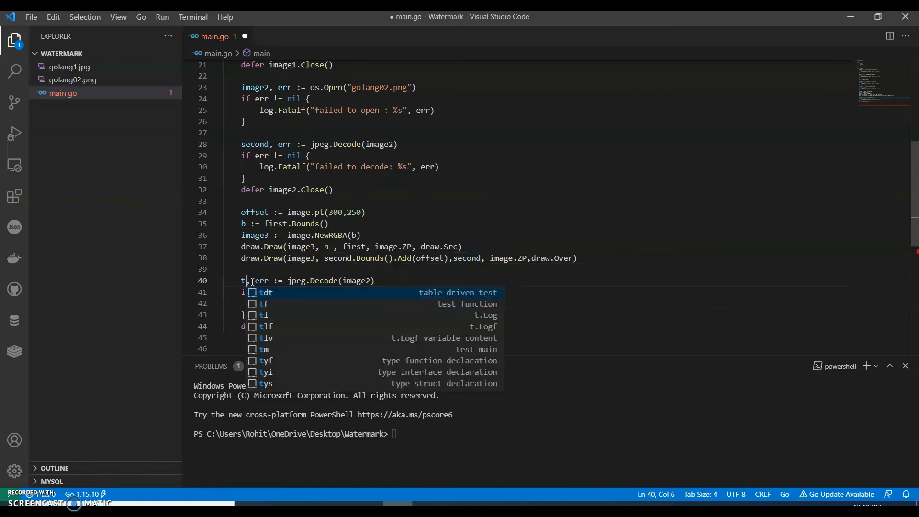
type("hird")
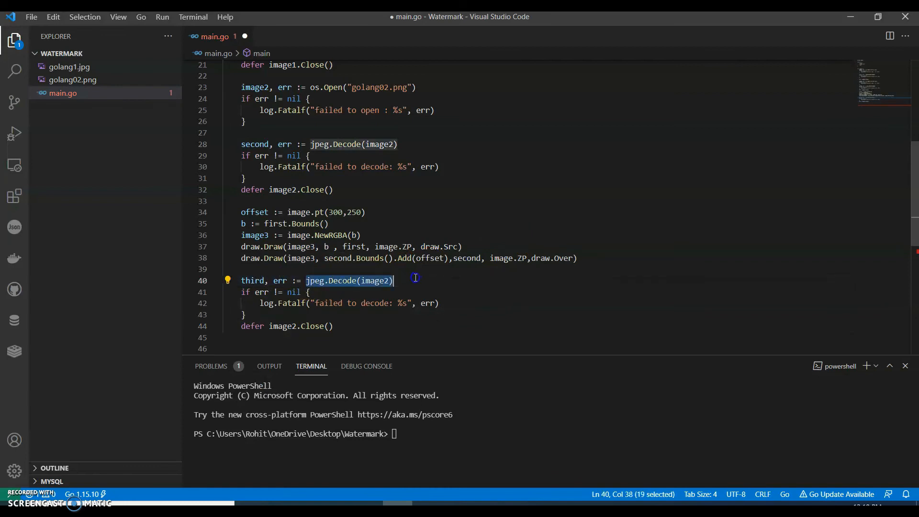
type("os")
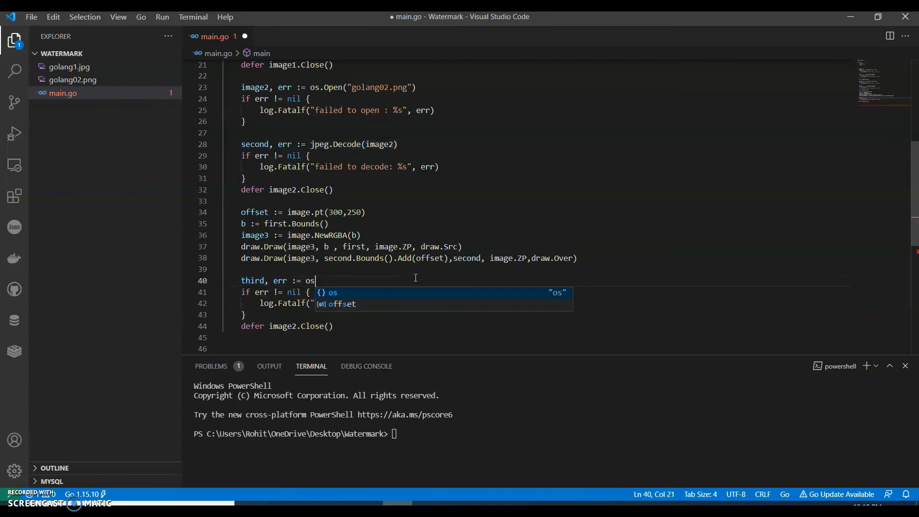
type(".Create(")
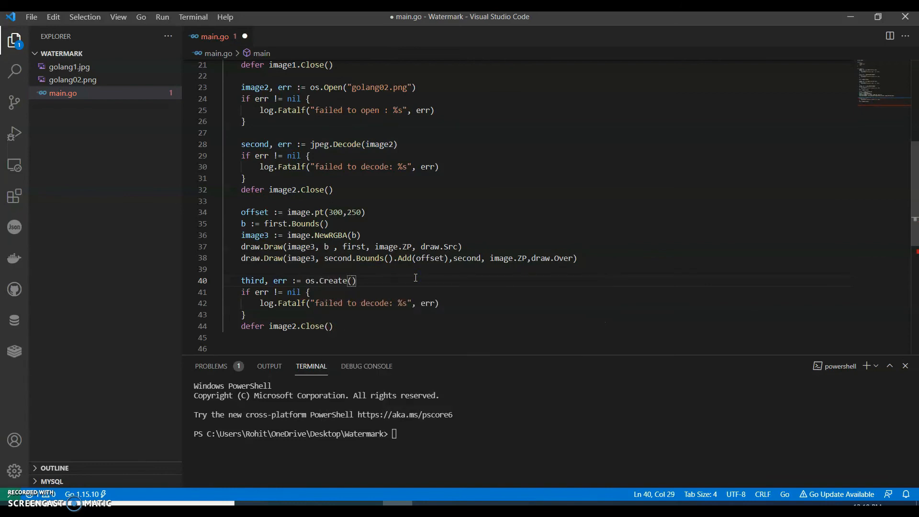
type("\"result\"")
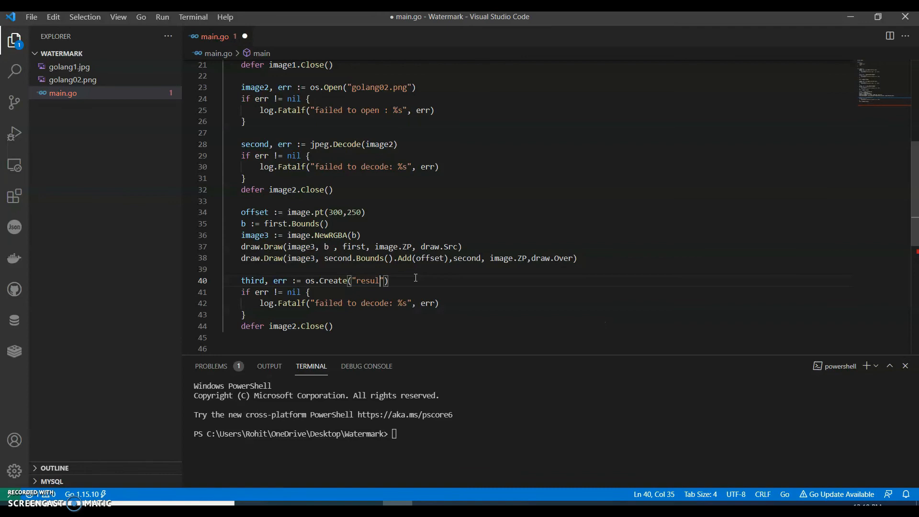
type("s.j")
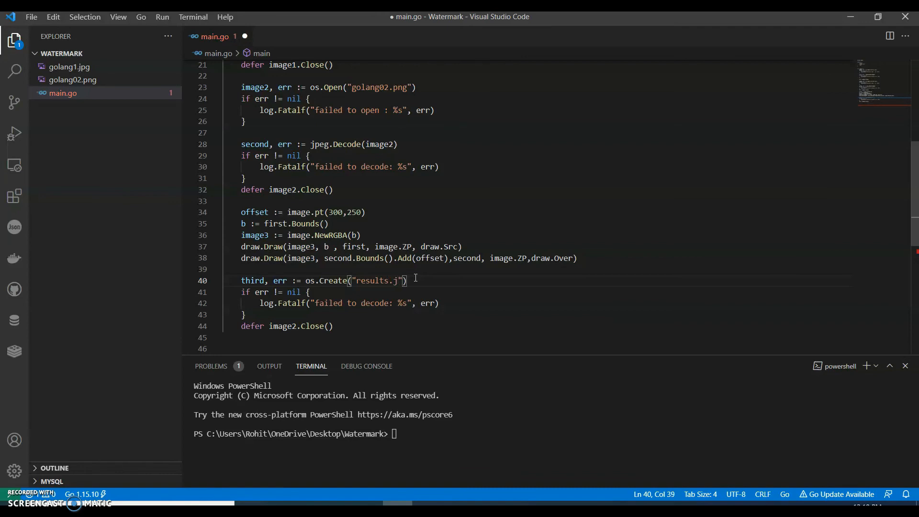
type("pg")
left_click(343, 303)
type("creat")
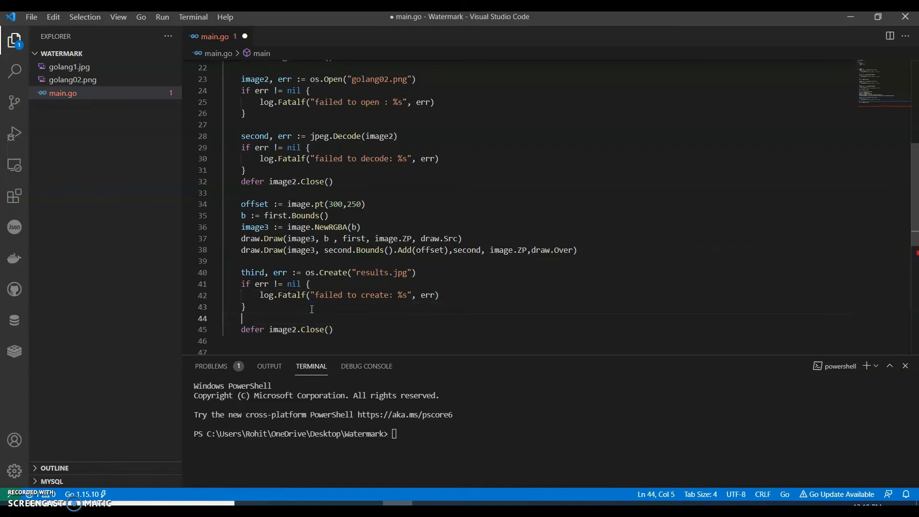
- Add jpeg.Encode(third, image3, &jpeg.Option{jpeg.DefaultQuality})
type("jpe")
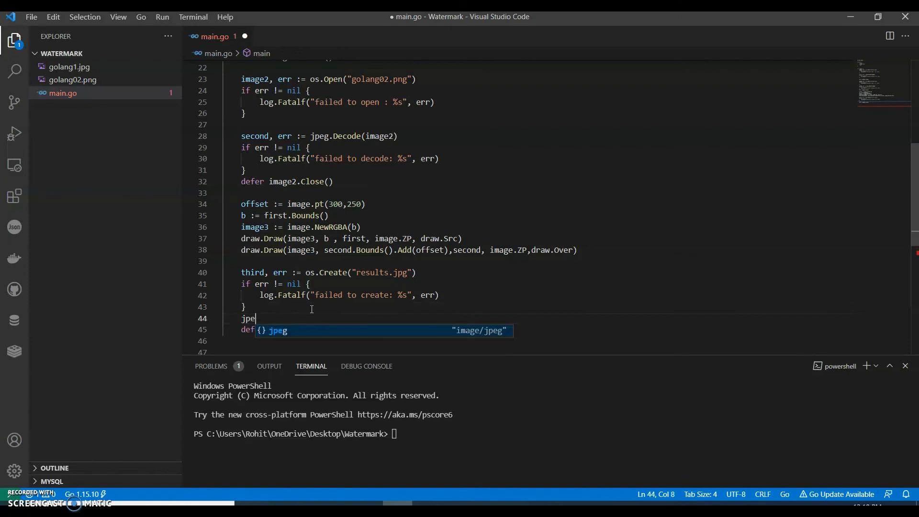
type("g.Encode")
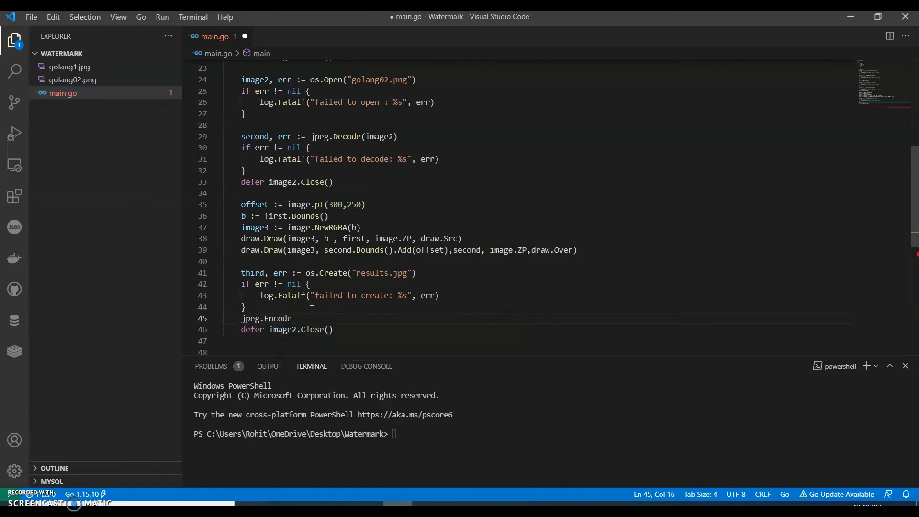
type("(thirf)")
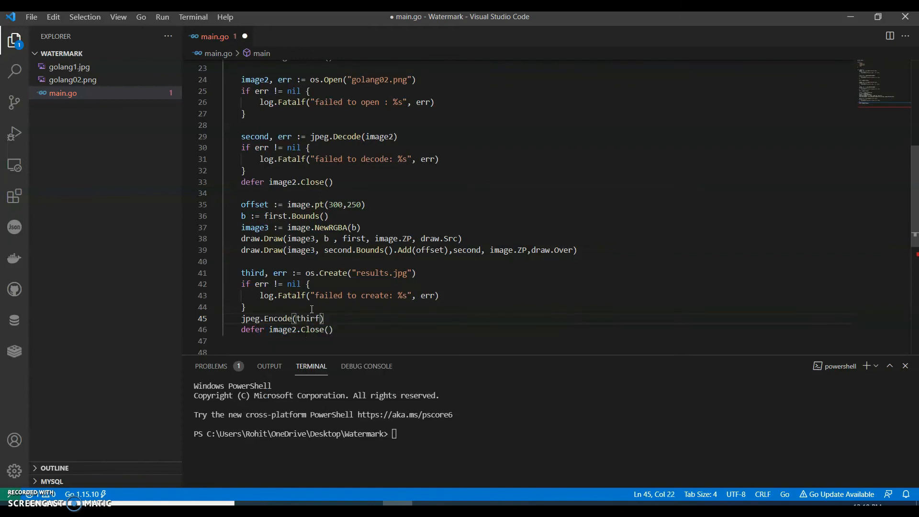
type("d,")
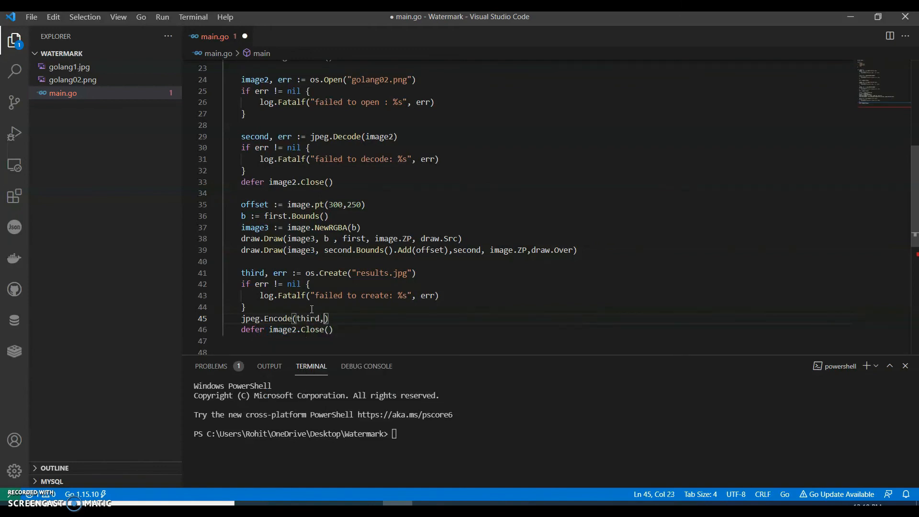
type("image3,")
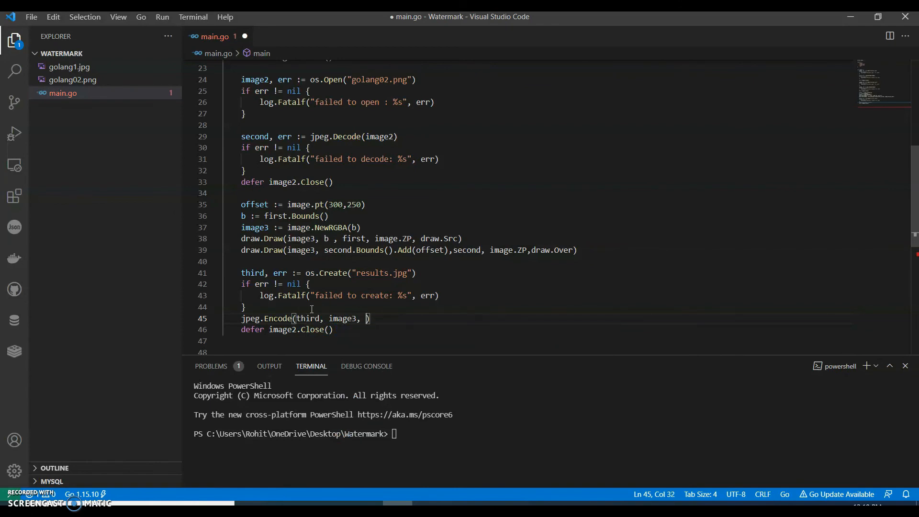
type("&jp")
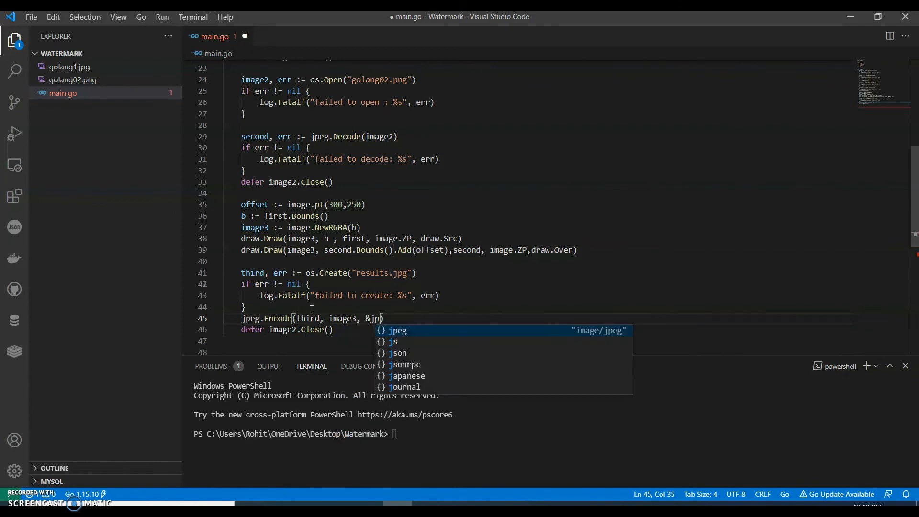
type("eg.Opt")
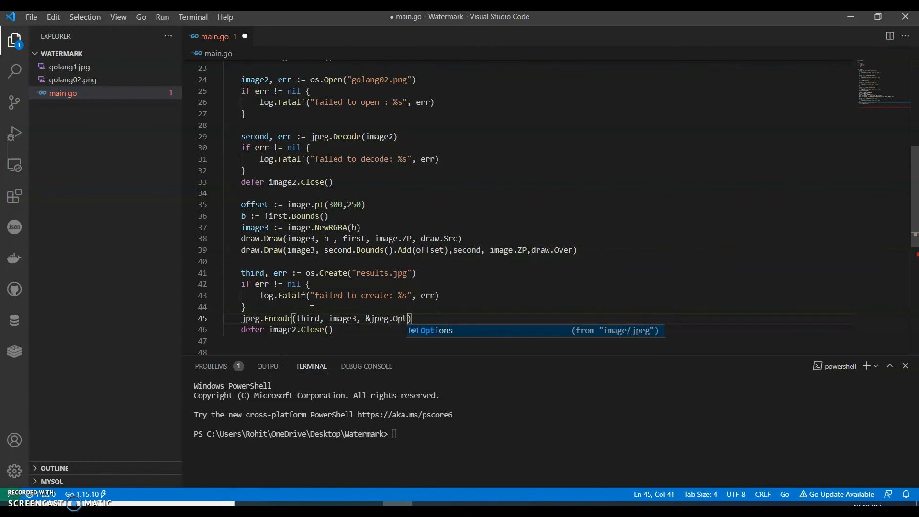
type("ion{")
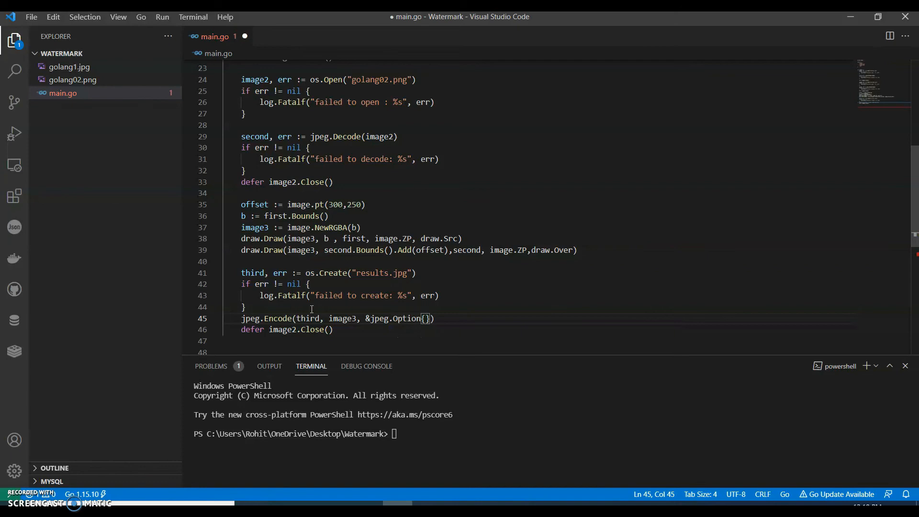
type("jpe")
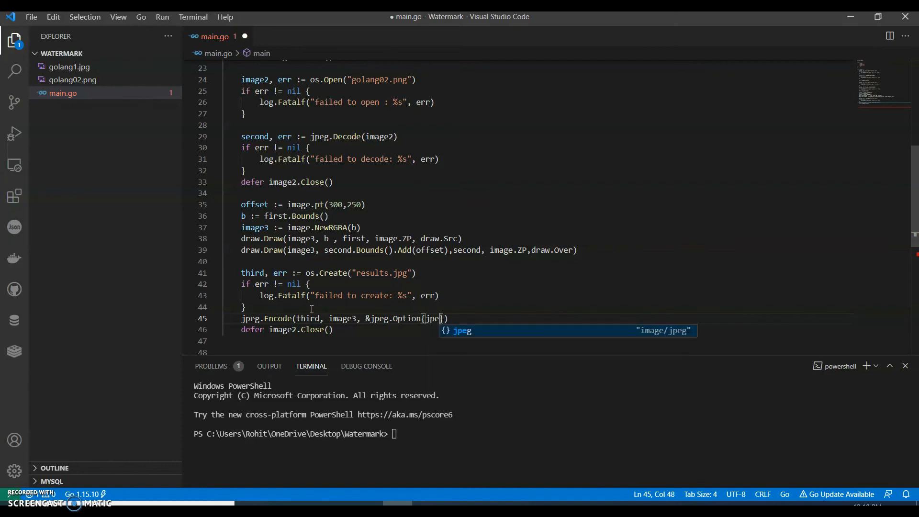
type(".")
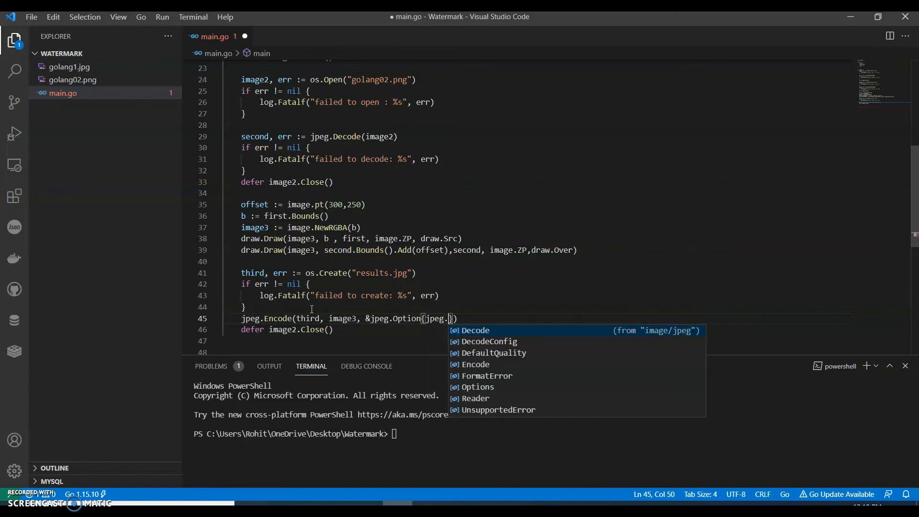
type("DefaultQuality")
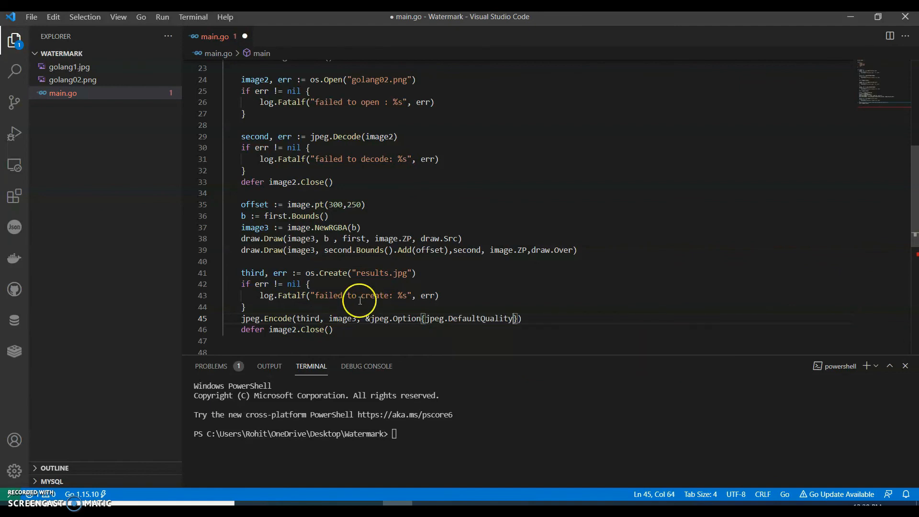
mouse_move(498, 303)
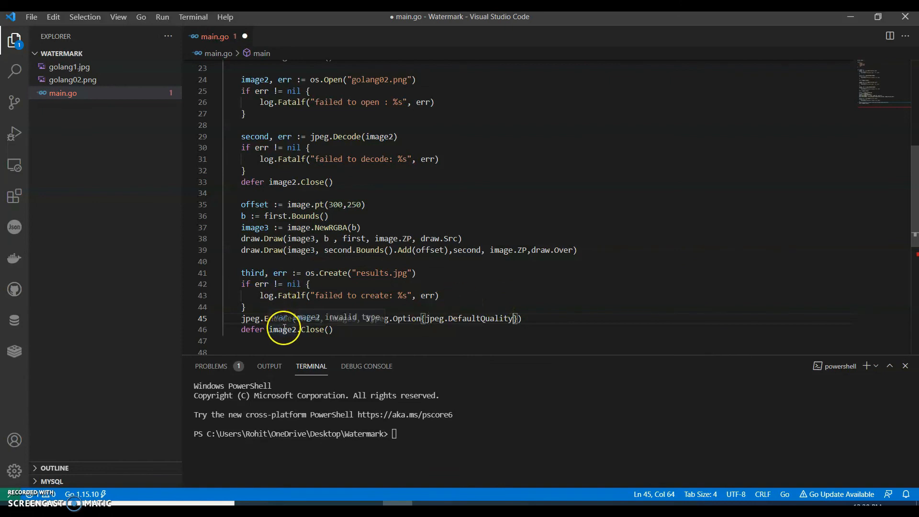
- Change the deferred close to defer third.Close() and add main's closing brace
type("THIRD")
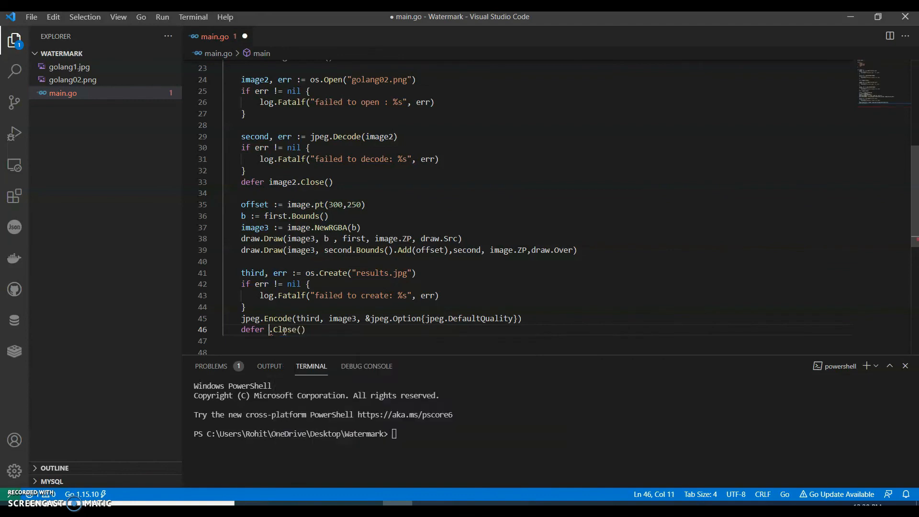
type("third")
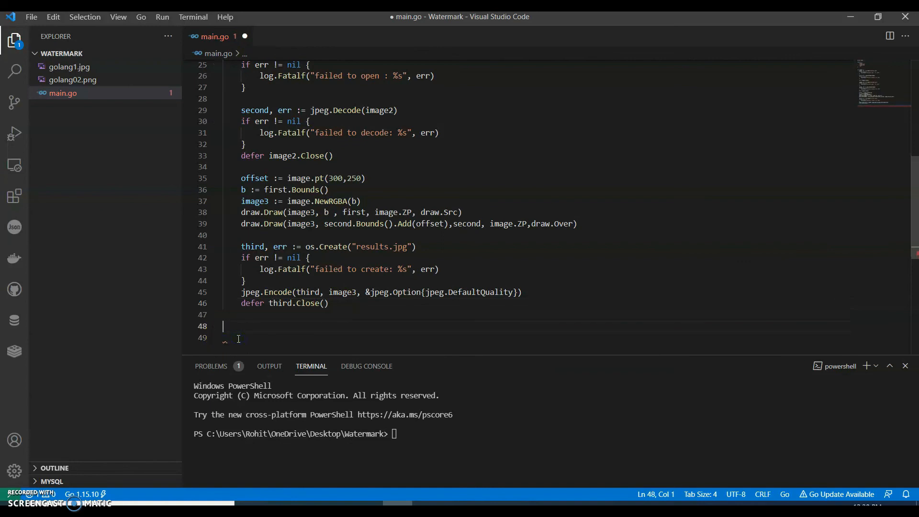
key("Backspace")
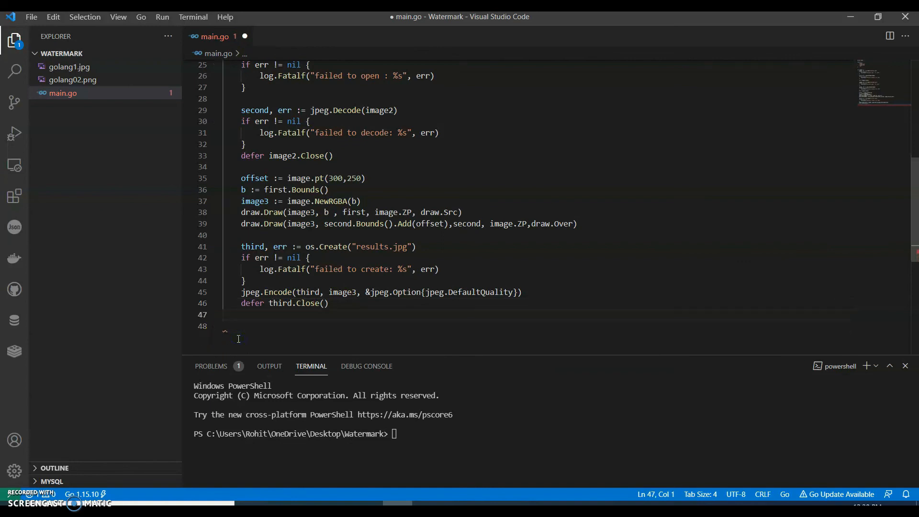
type("}")
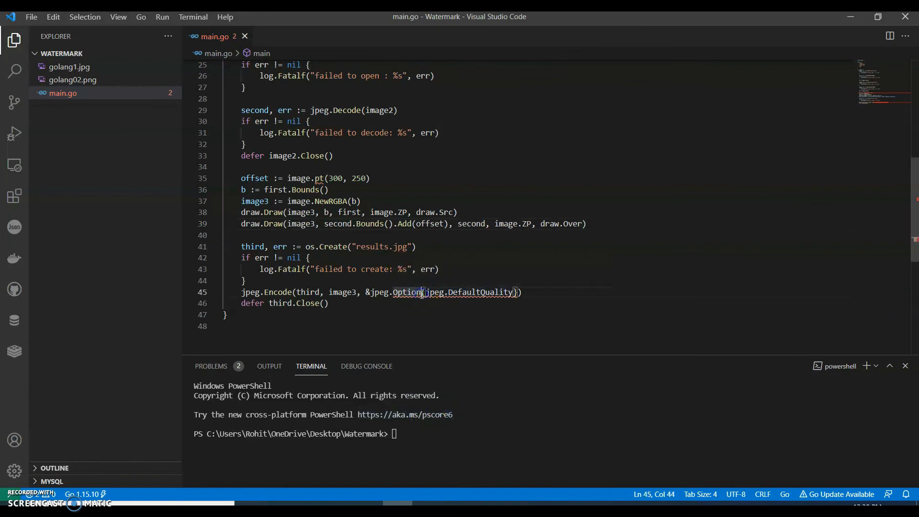
- Fix Options and image.Pt, run 'go run main.go', and view results.jpg
type("s")
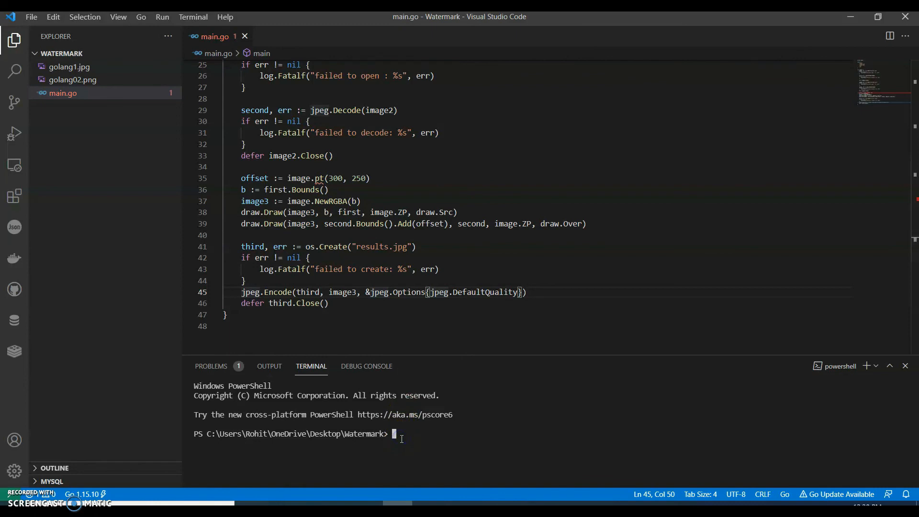
type("go run main.")
left_click(305, 178)
type("P")
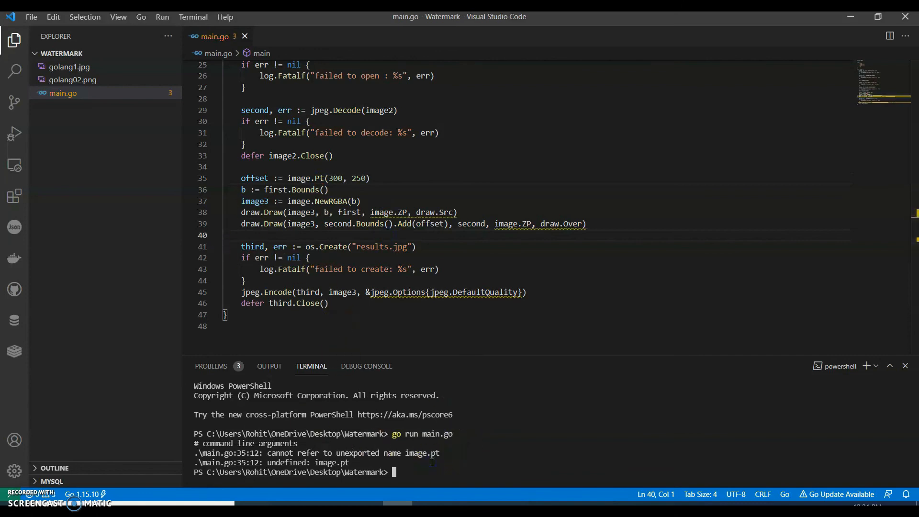
type("go run main.go")
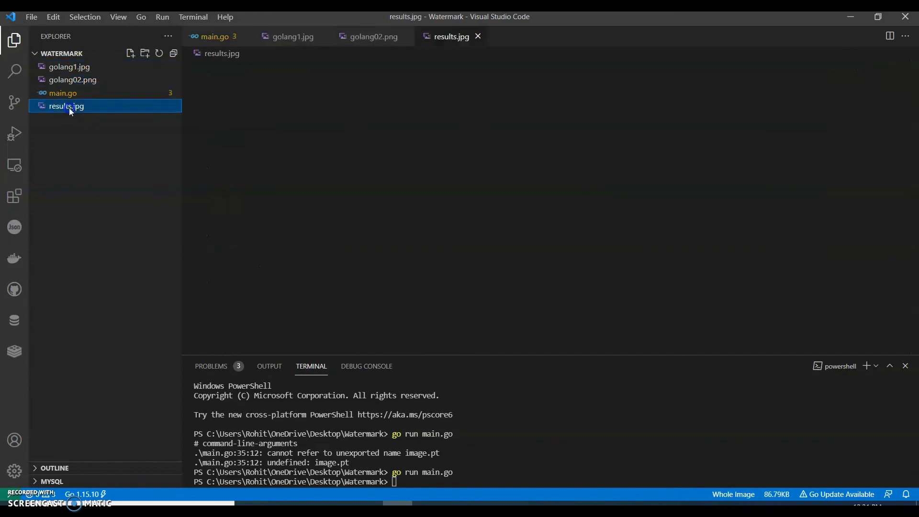
left_click(66, 107)
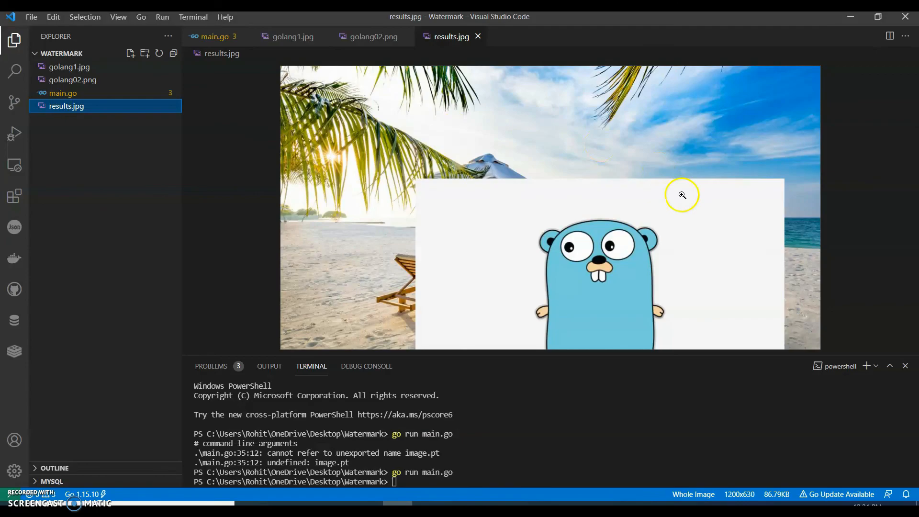